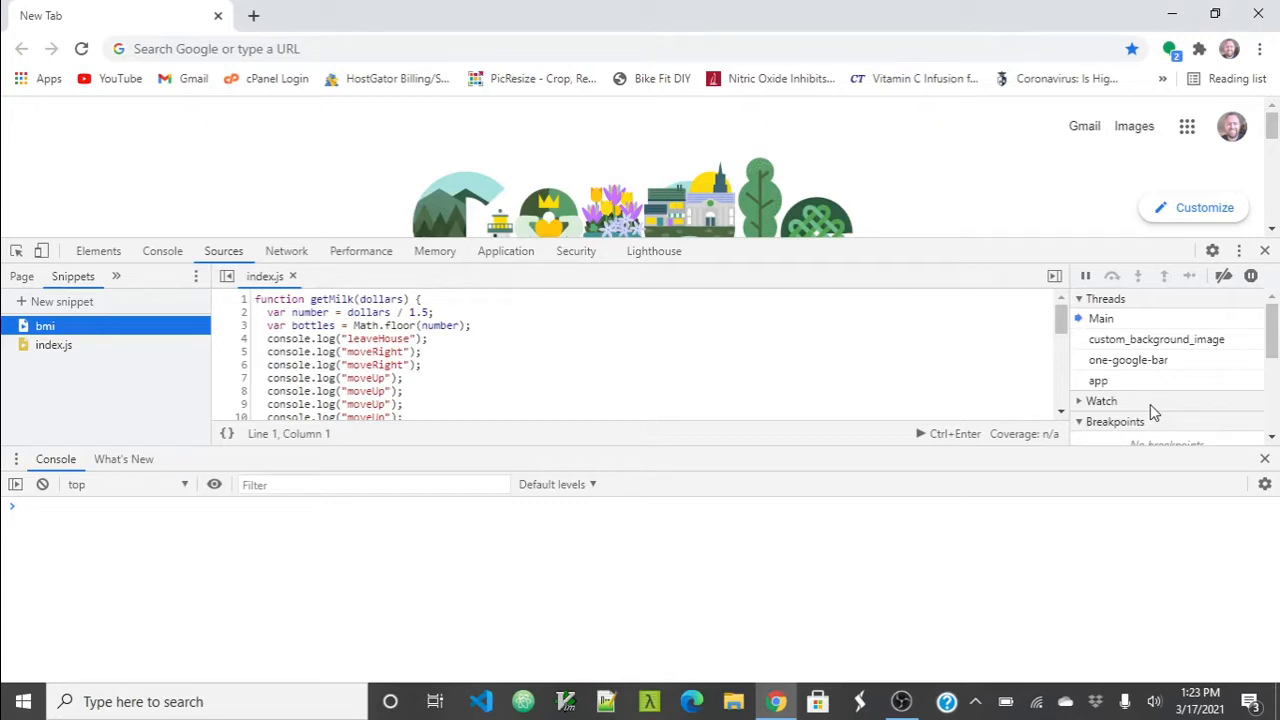
Step: Add a new snippet under Sources > Snippets and name it FizzBuzz
{"action": "left_click", "coordinate": [55, 301]}
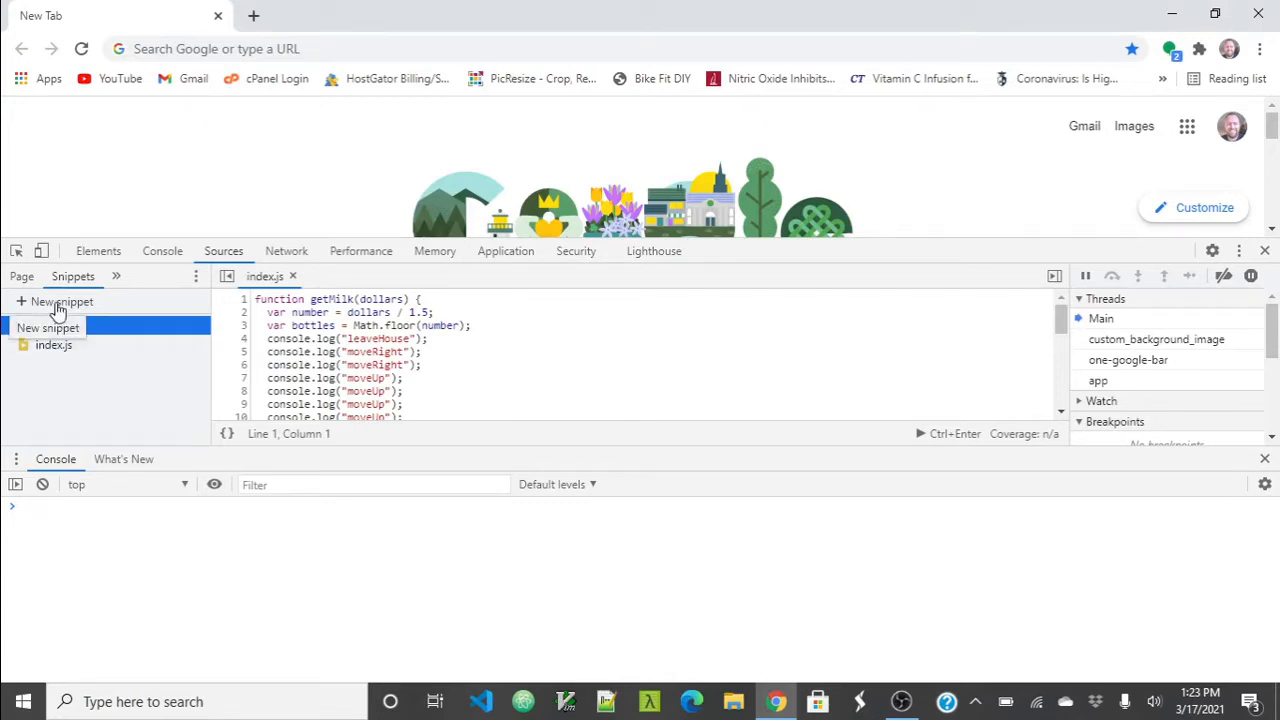
{"action": "left_click", "coordinate": [55, 301]}
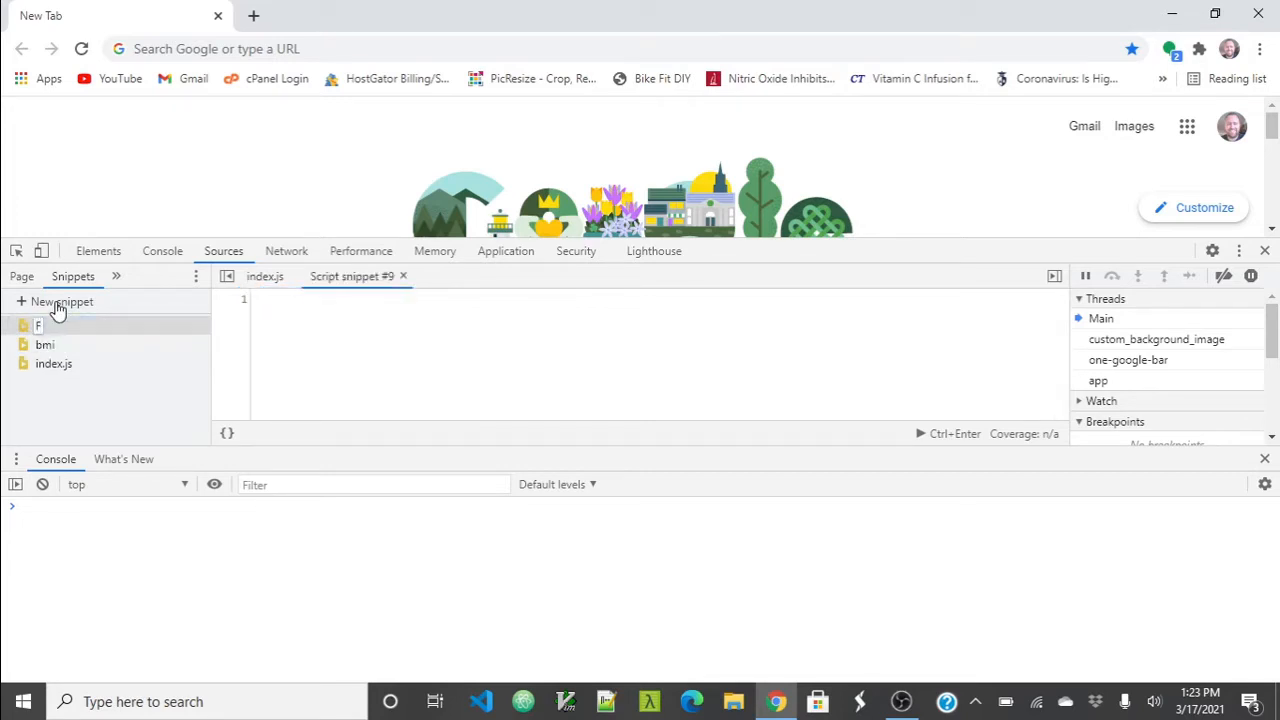
{"action": "type", "text": "FizzBuzz"}
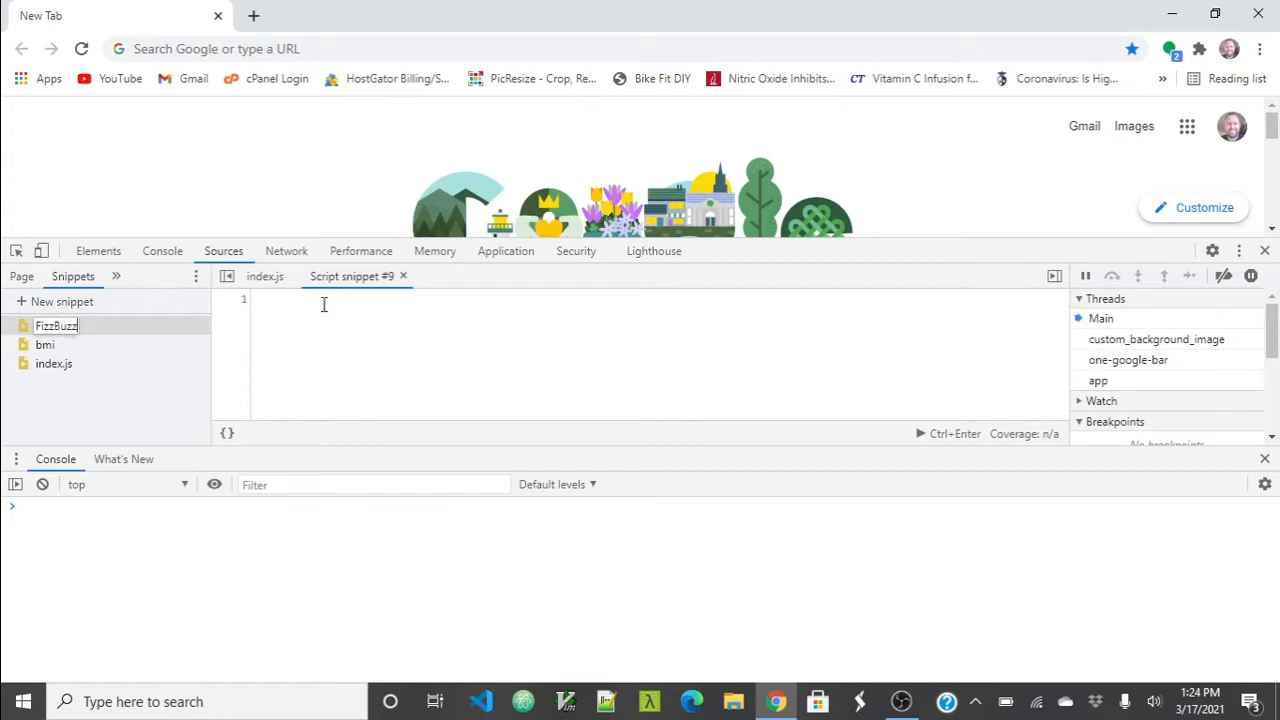
{"action": "left_click", "coordinate": [55, 325]}
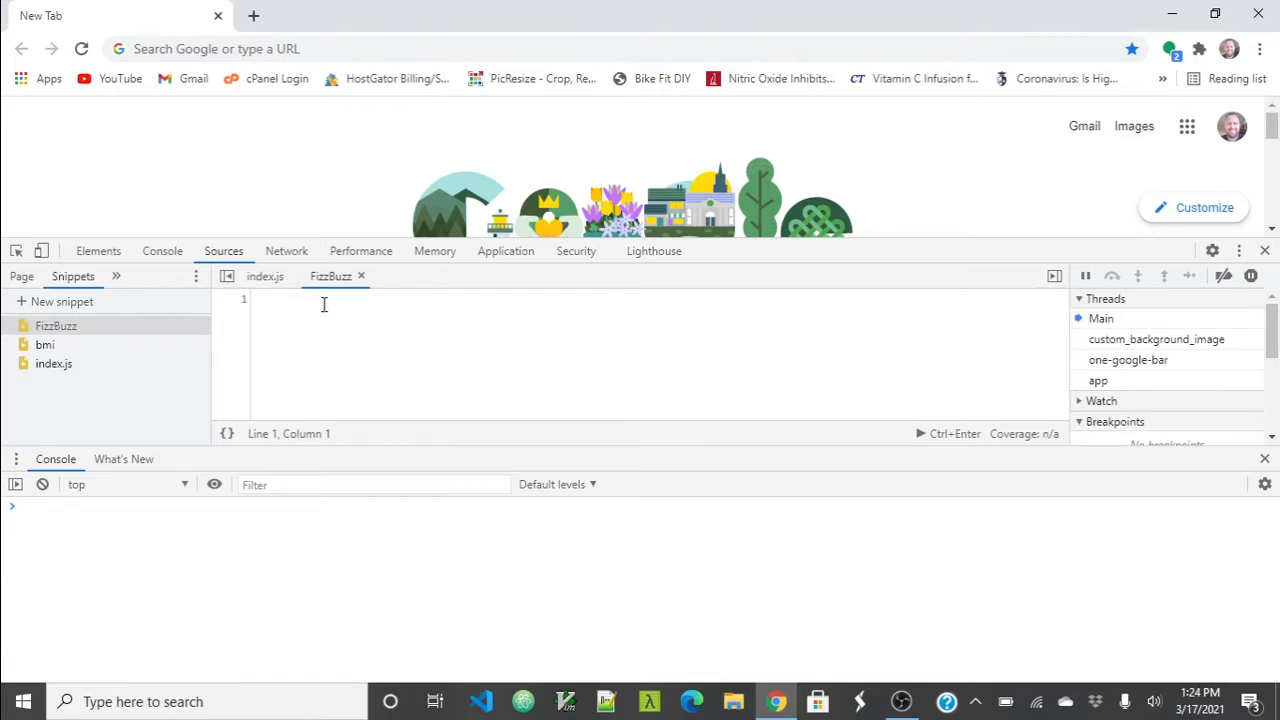
Step: Type 'var output = [];' and open the 'function fizzBuzz() {' block below it
{"action": "type", "text": "out"}
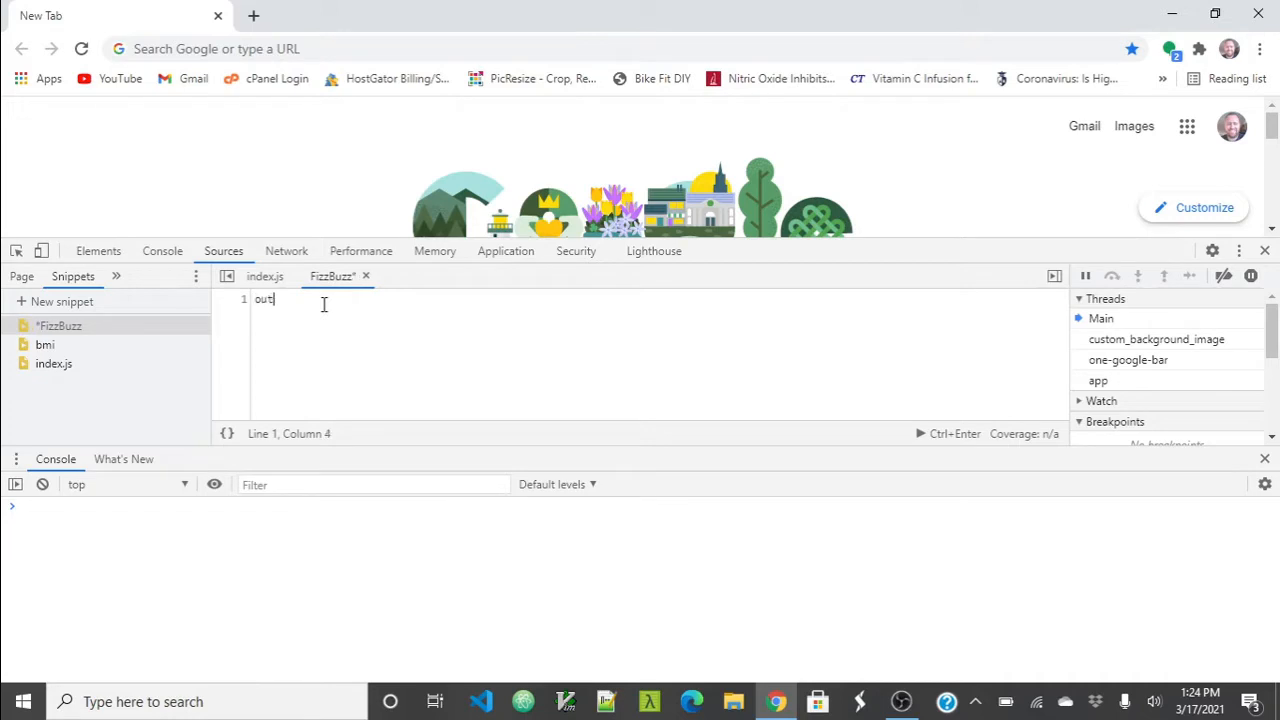
{"action": "type", "text": "pu"}
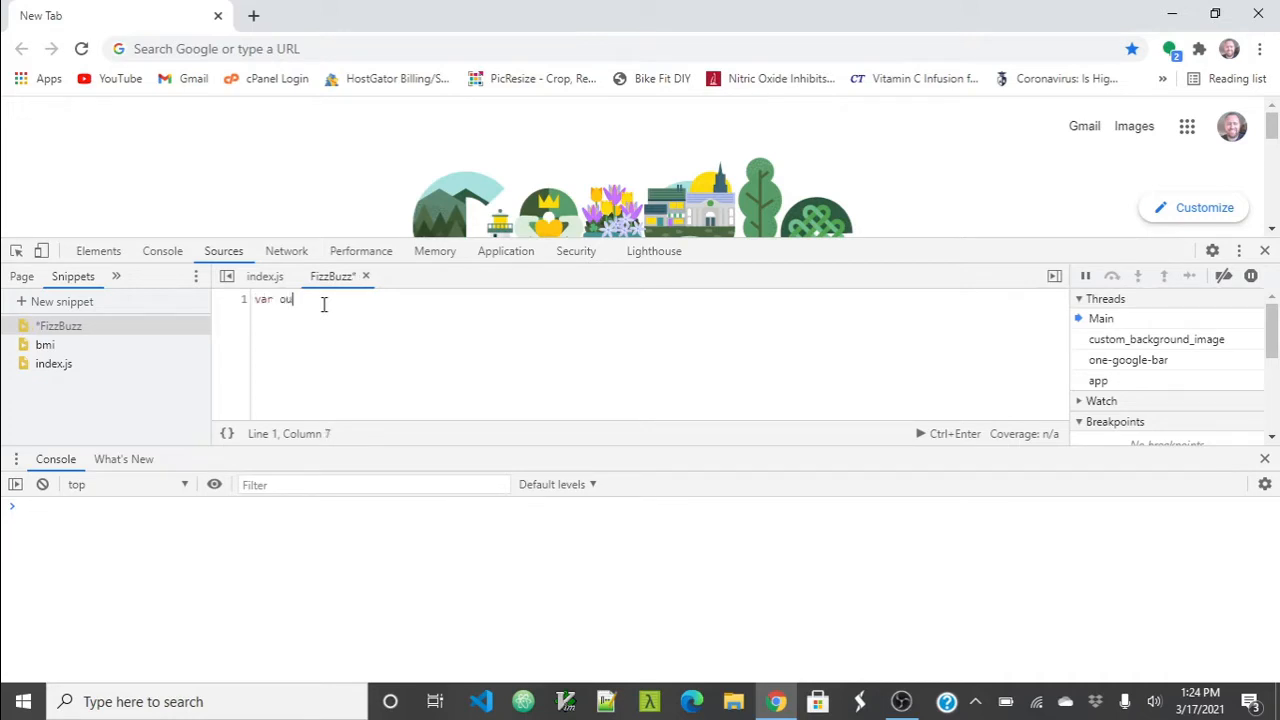
{"action": "type", "text": "tput = [];"}
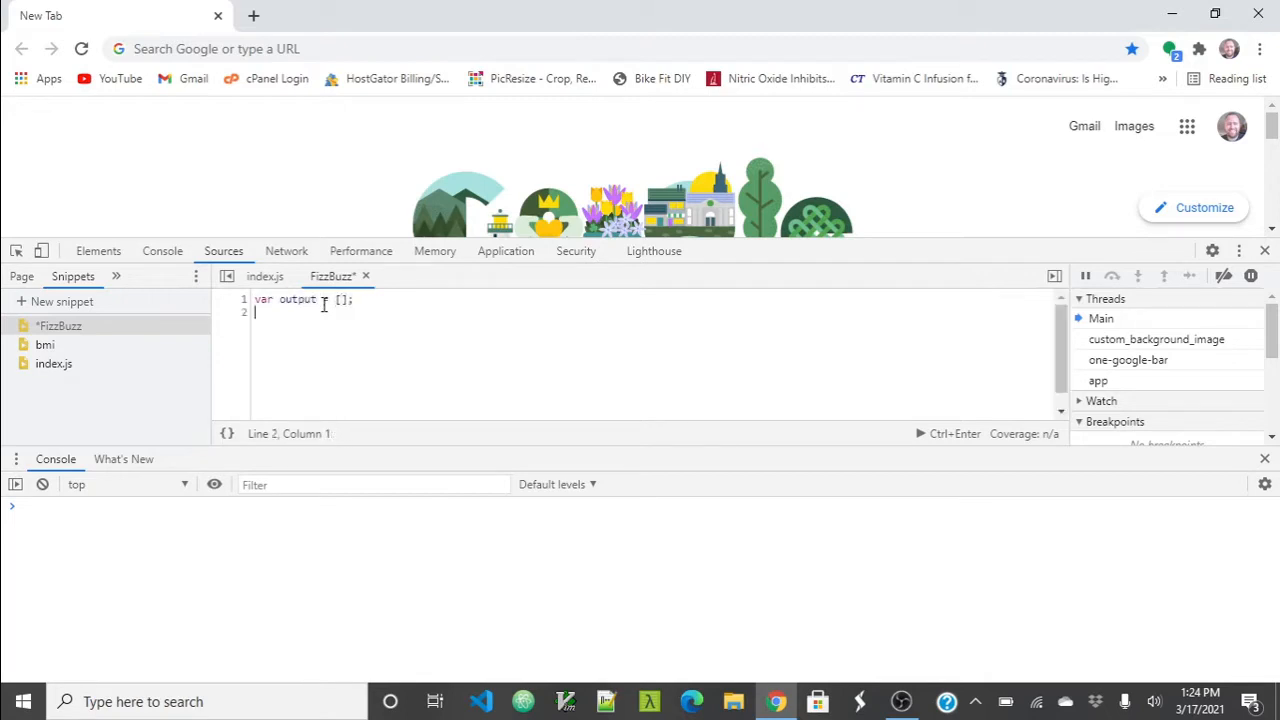
{"action": "key", "text": "Enter"}
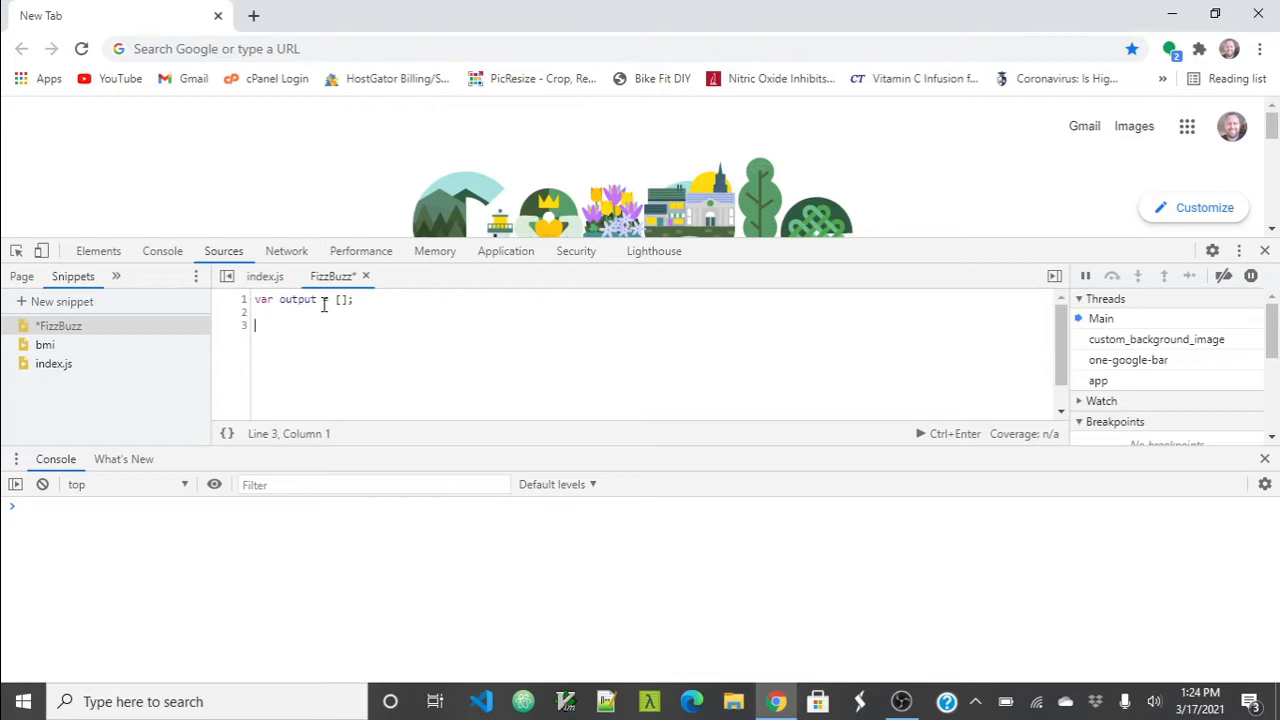
{"action": "type", "text": "funct"}
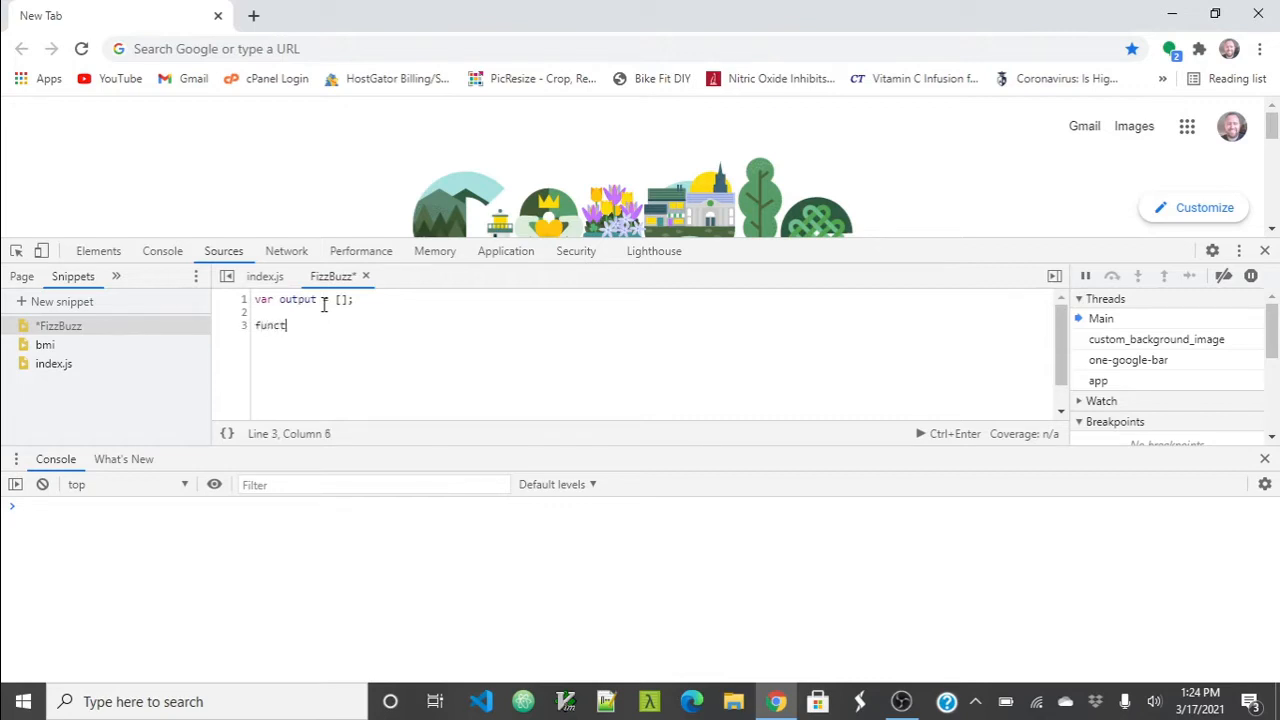
{"action": "type", "text": "ion fizz"}
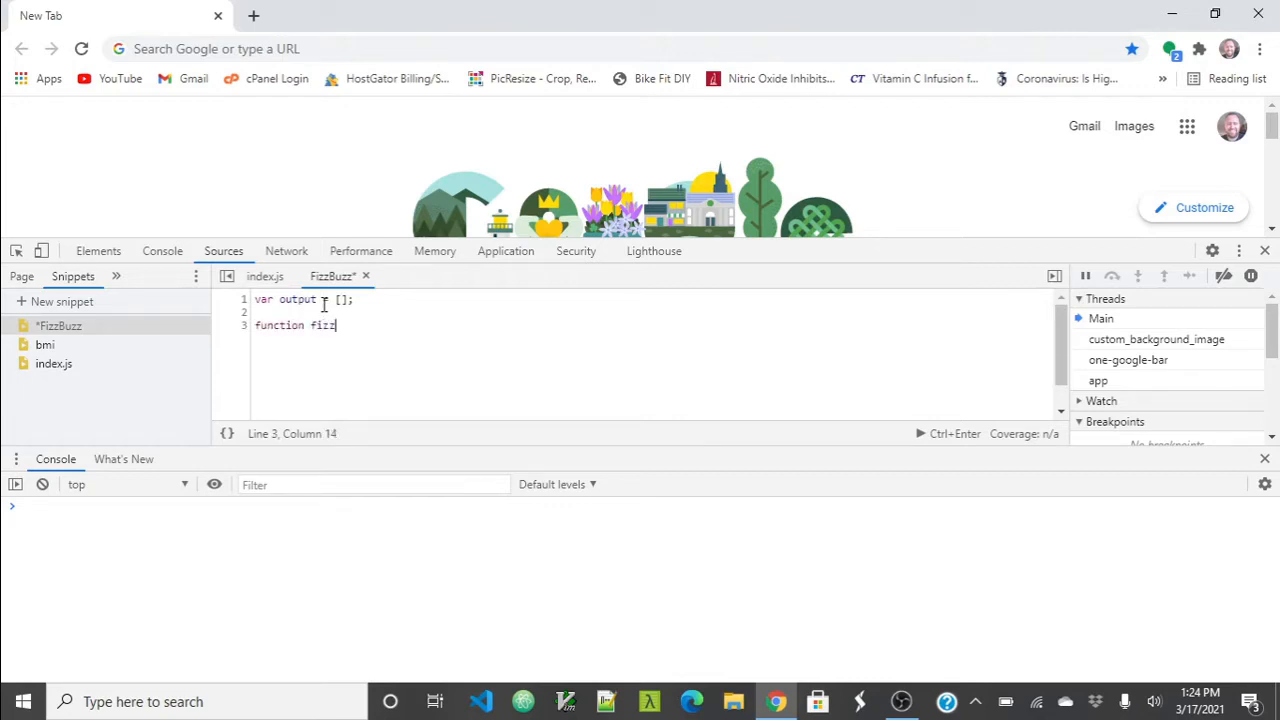
{"action": "type", "text": "Buzz()"}
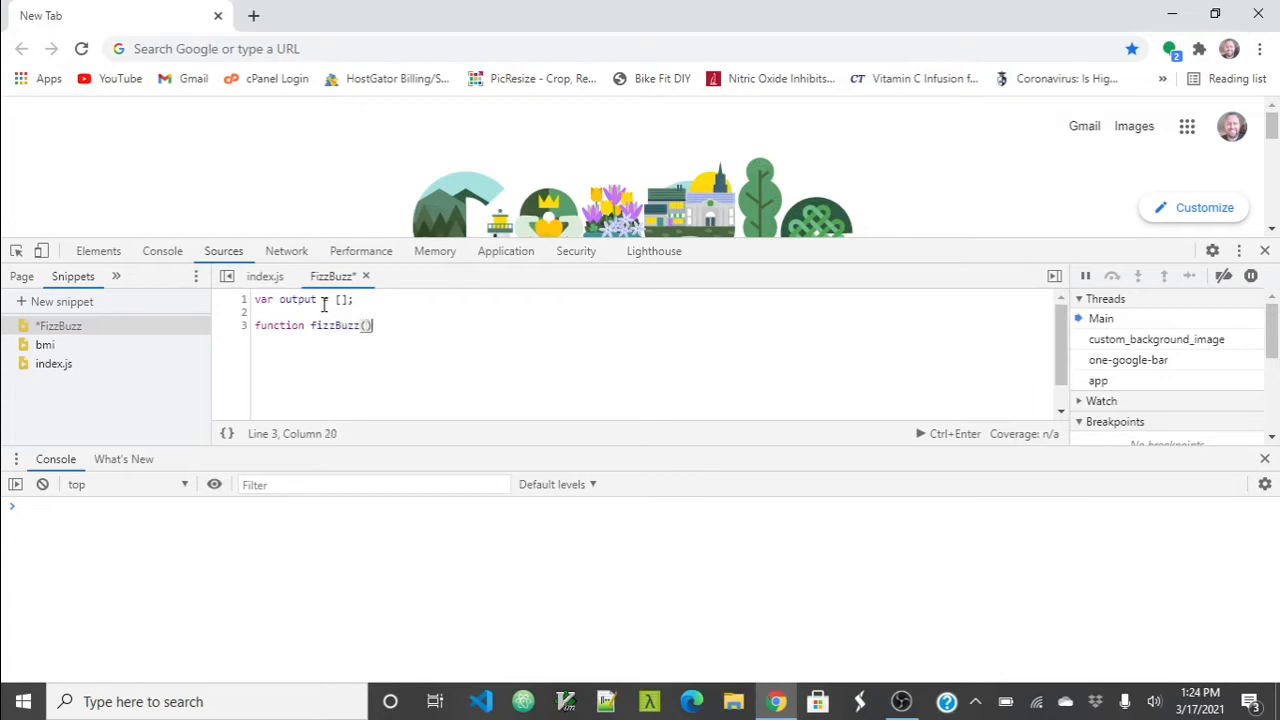
{"action": "type", "text": "{"}
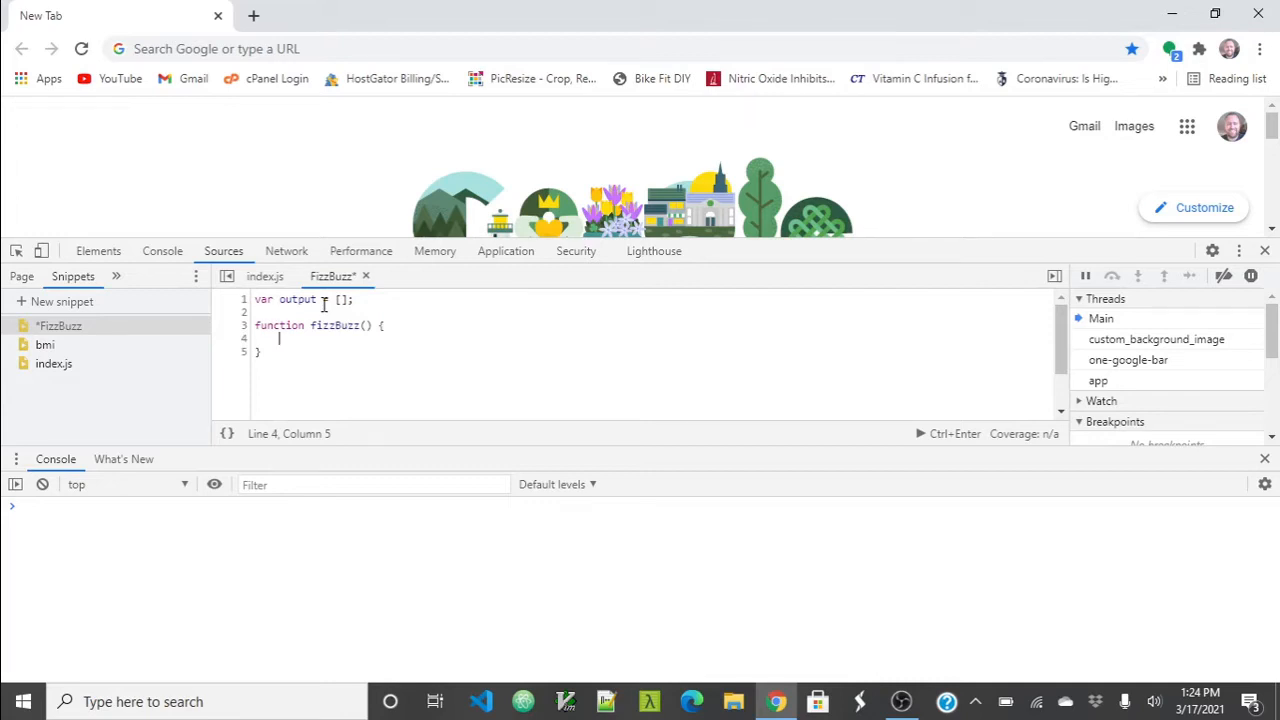
Step: Type 'for (let count=1; count < 101; count++) {' inside fizzBuzz
{"action": "type", "text": "for (i"}
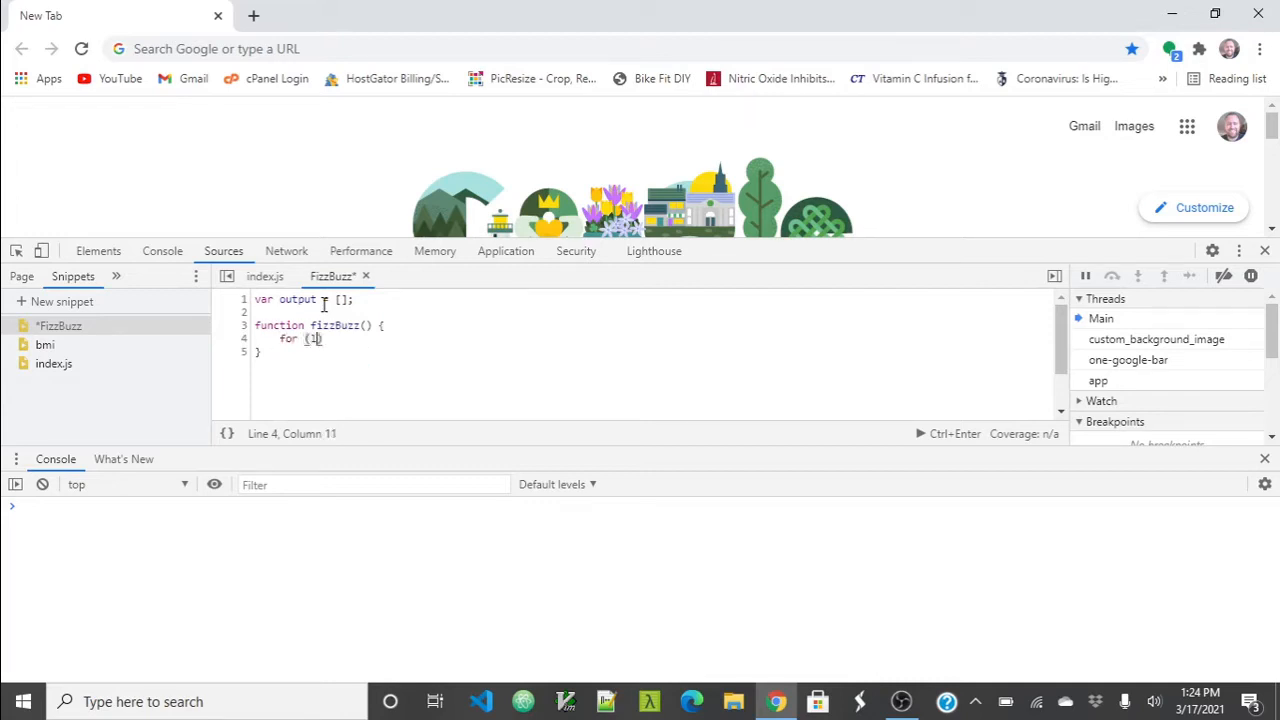
{"action": "type", "text": "let count=1;"}
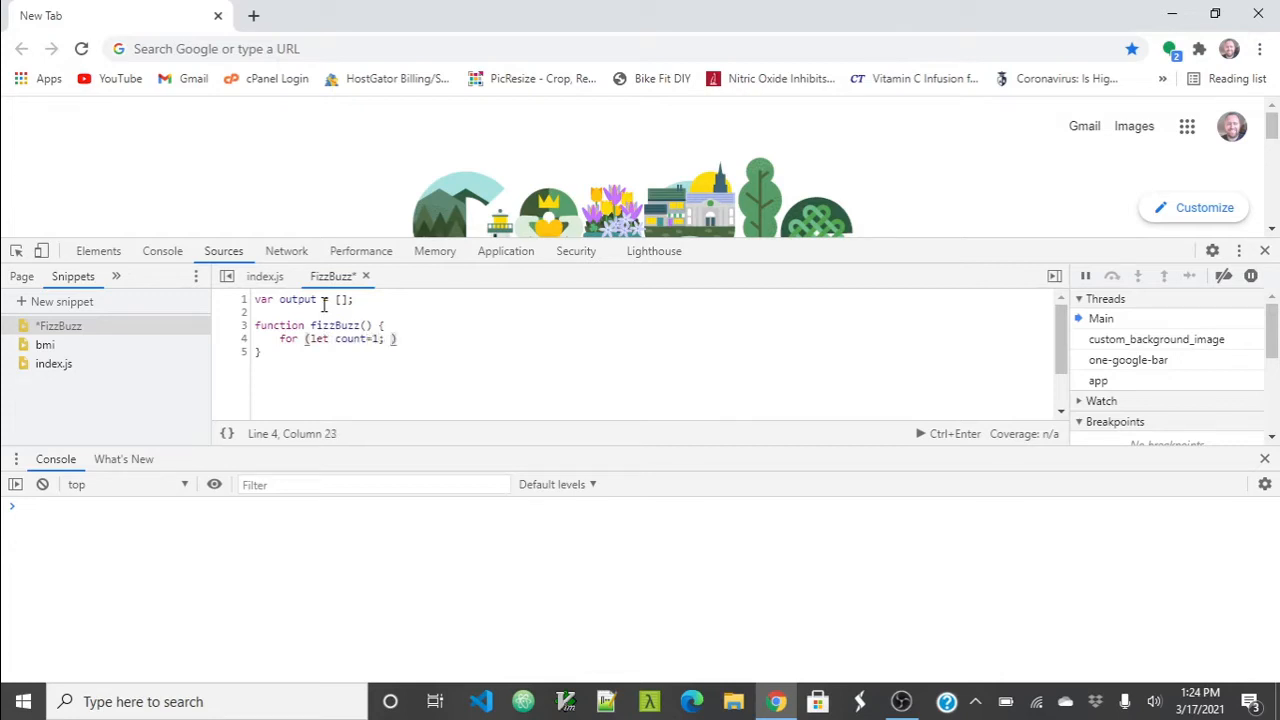
{"action": "type", "text": "count"}
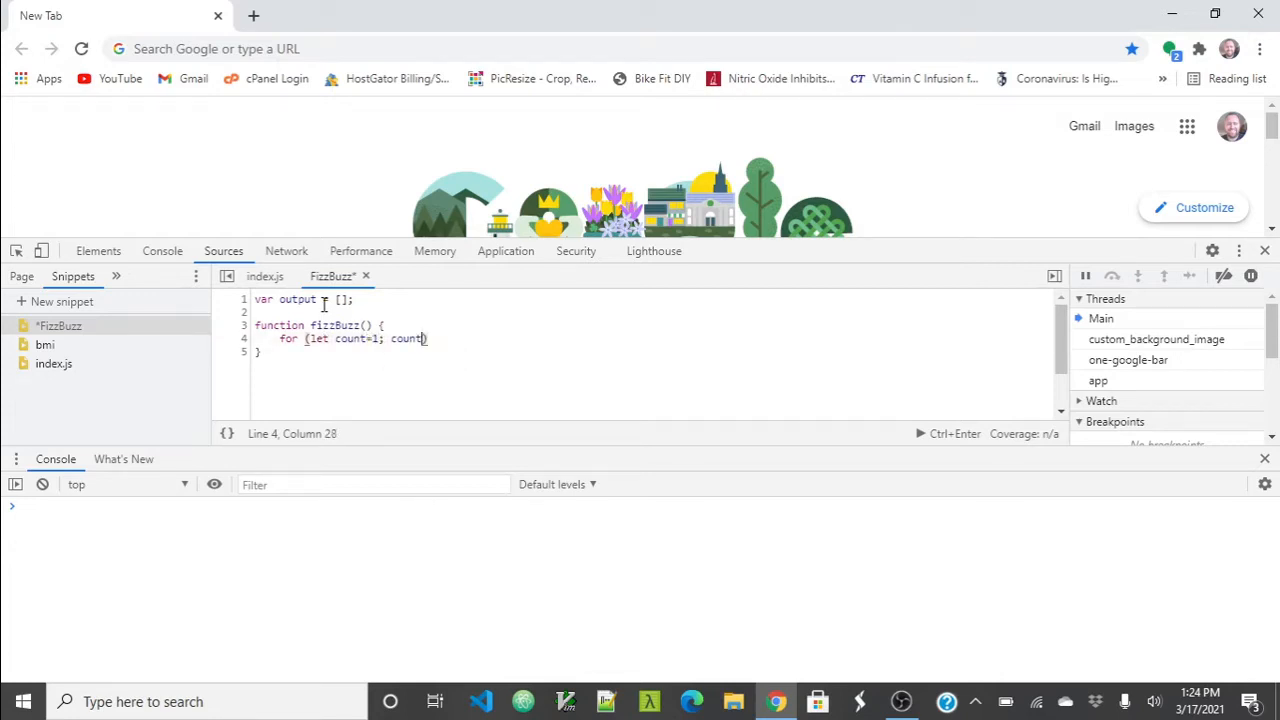
{"action": "type", "text": "< 101; coun"}
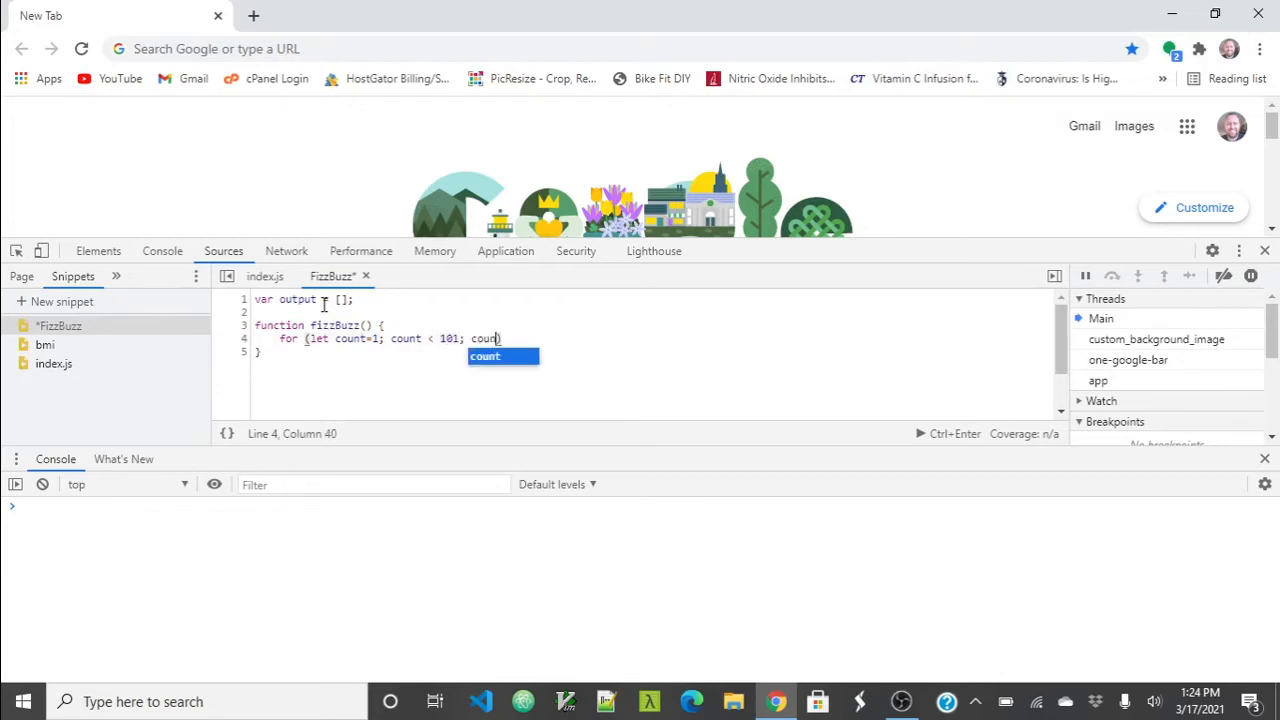
{"action": "type", "text": "t++)"}
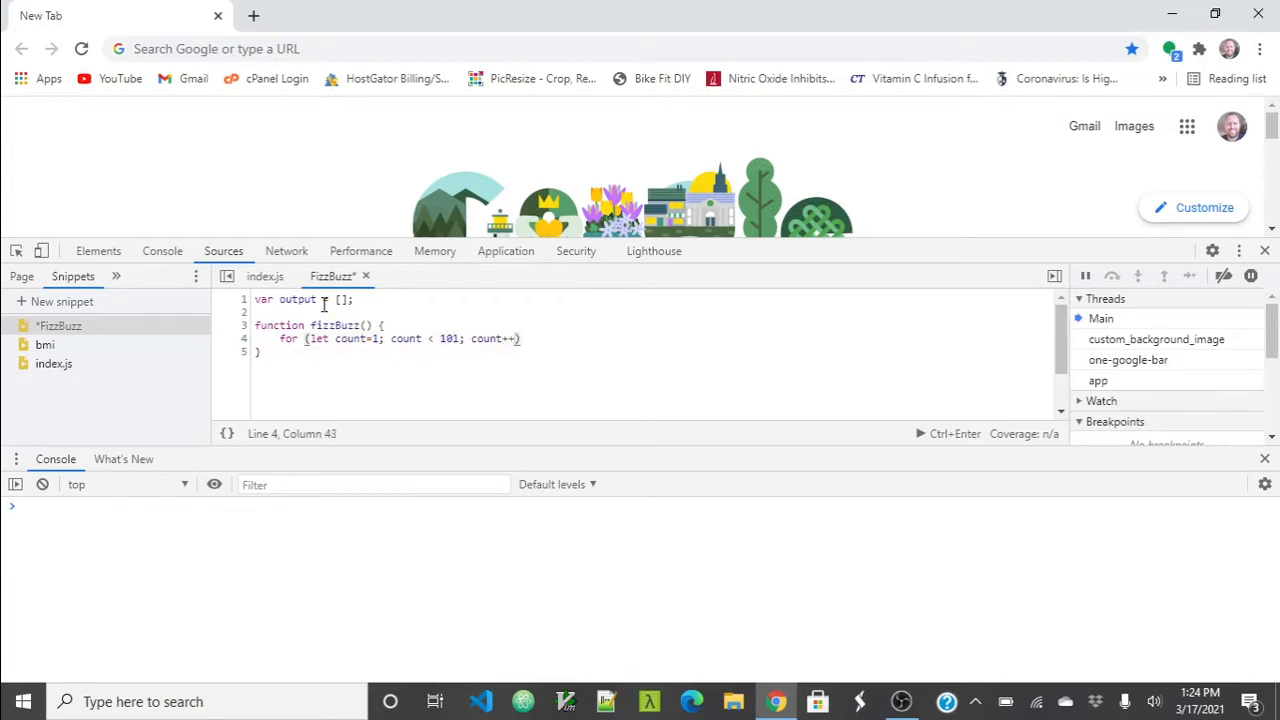
{"action": "type", "text": "{"}
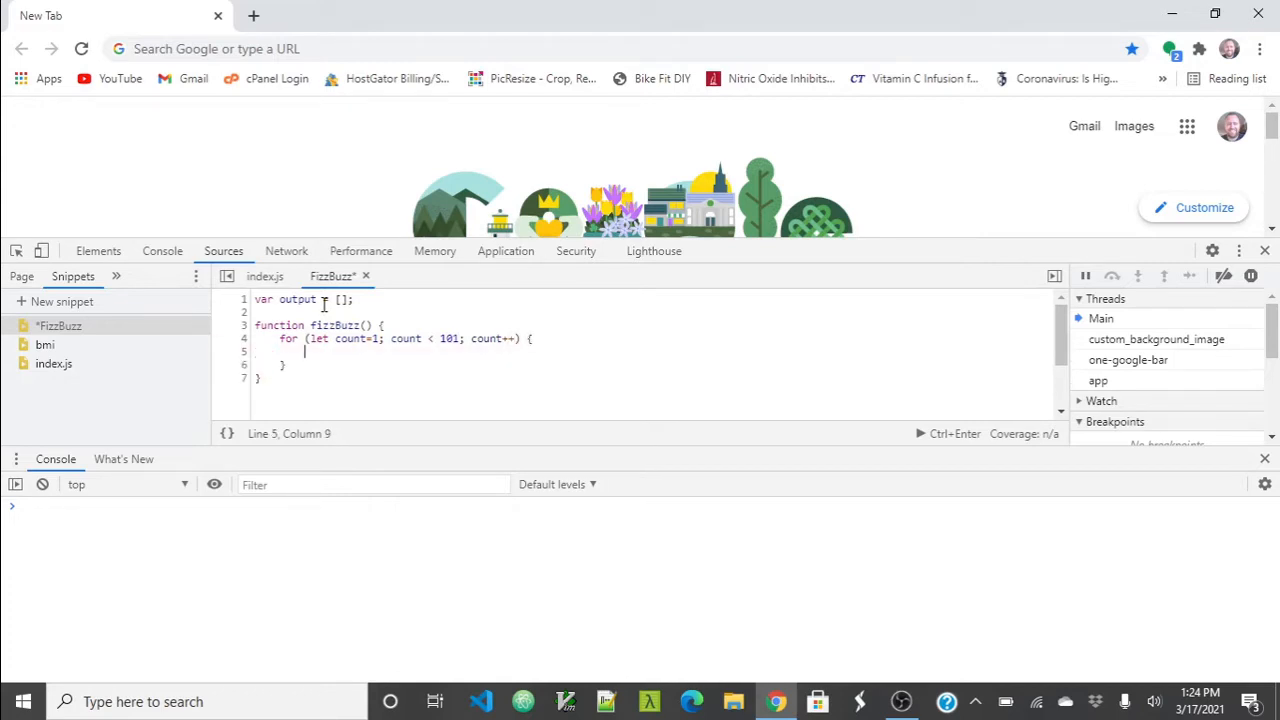
Step: Add 'if (count % 15 === 0) {' with 'output.push("FizzBuzz")' inside the loop
{"action": "type", "text": "if"}
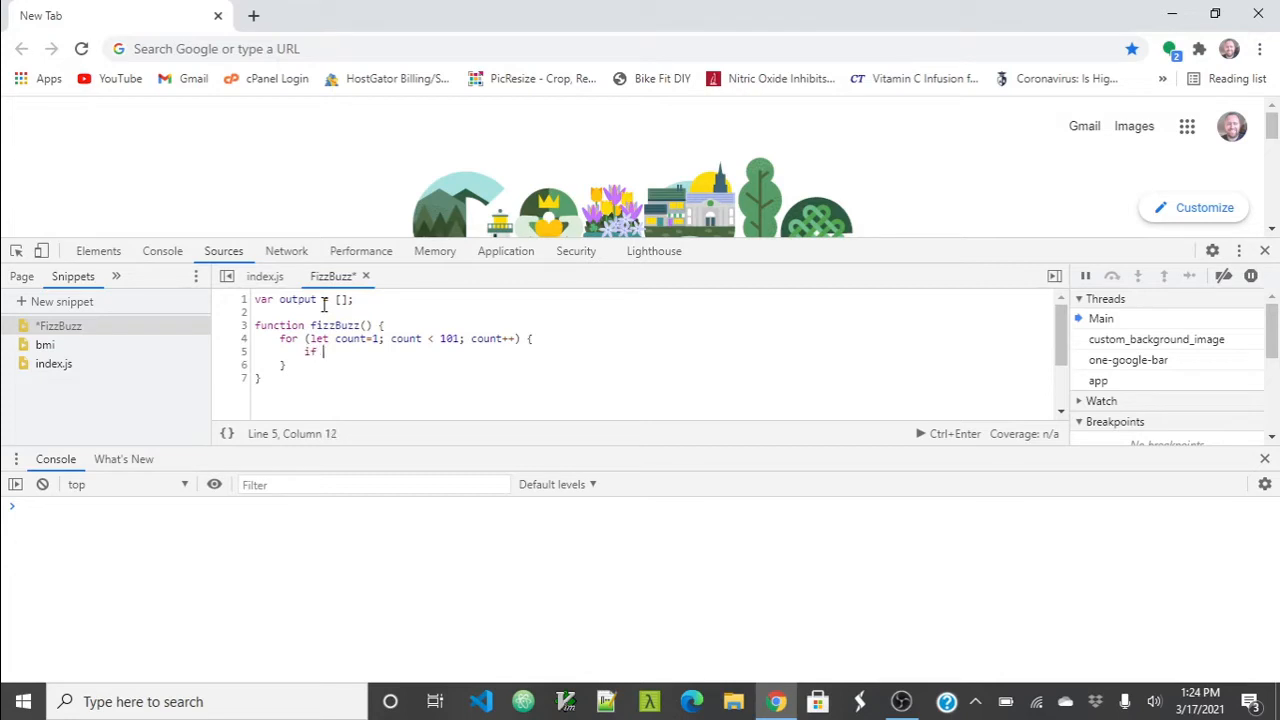
{"action": "type", "text": "count)"}
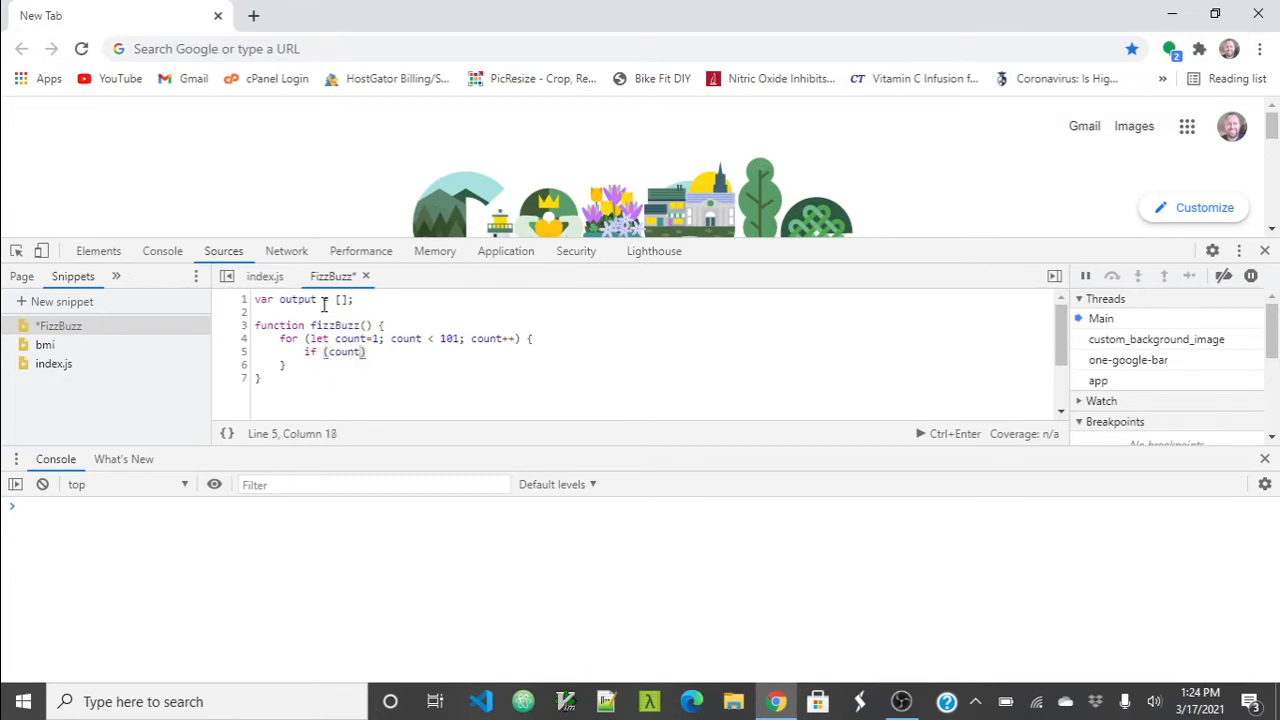
{"action": "type", "text": "%"}
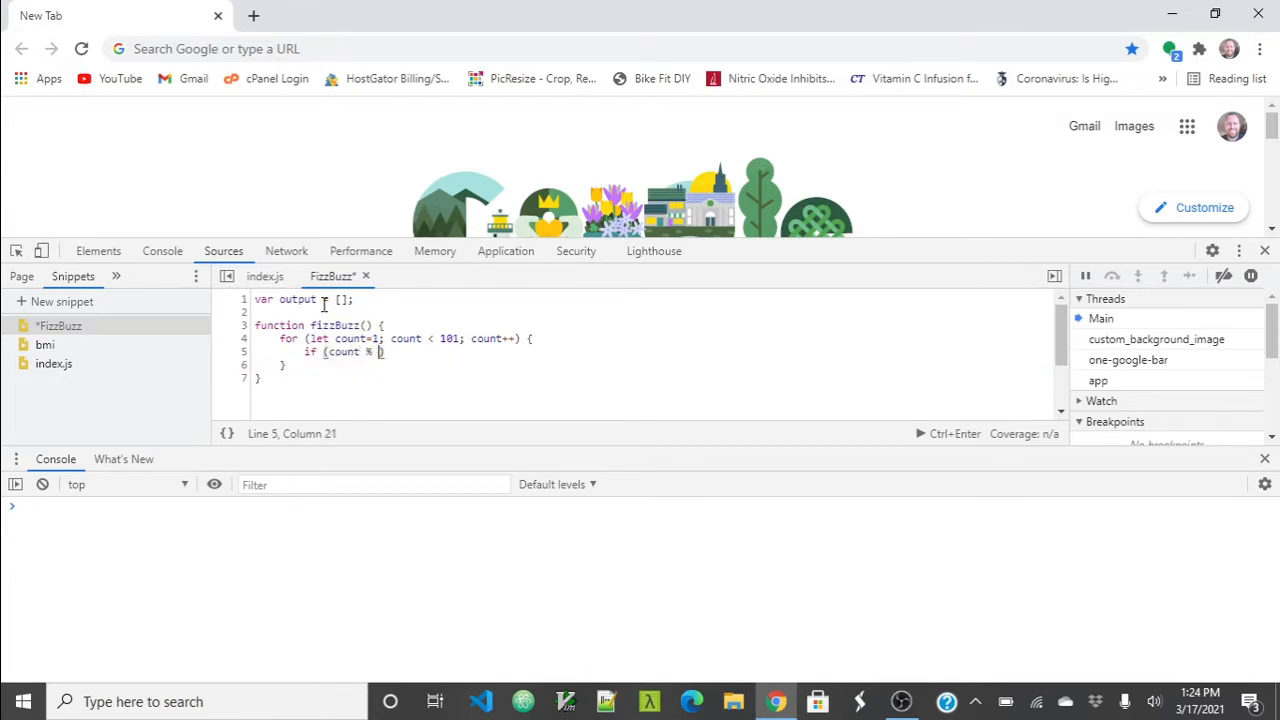
{"action": "type", "text": "15"}
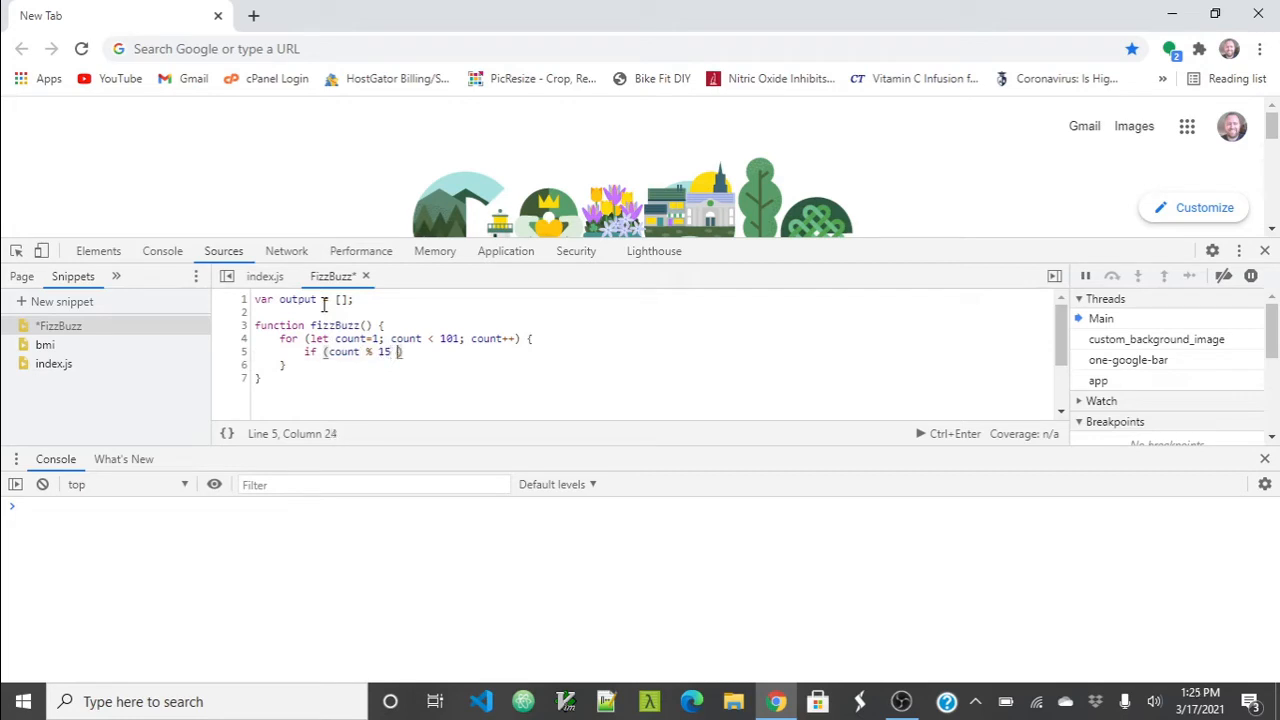
{"action": "type", "text": "=== 0"}
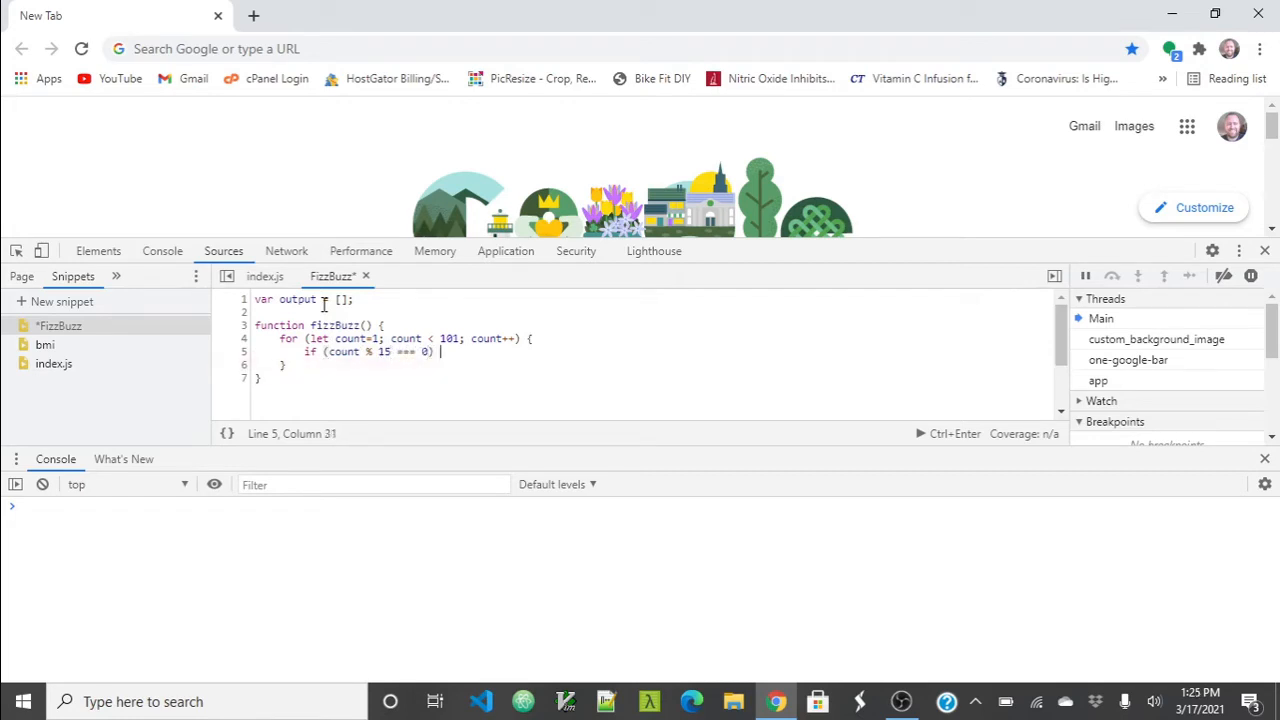
{"action": "type", "text": "{"}
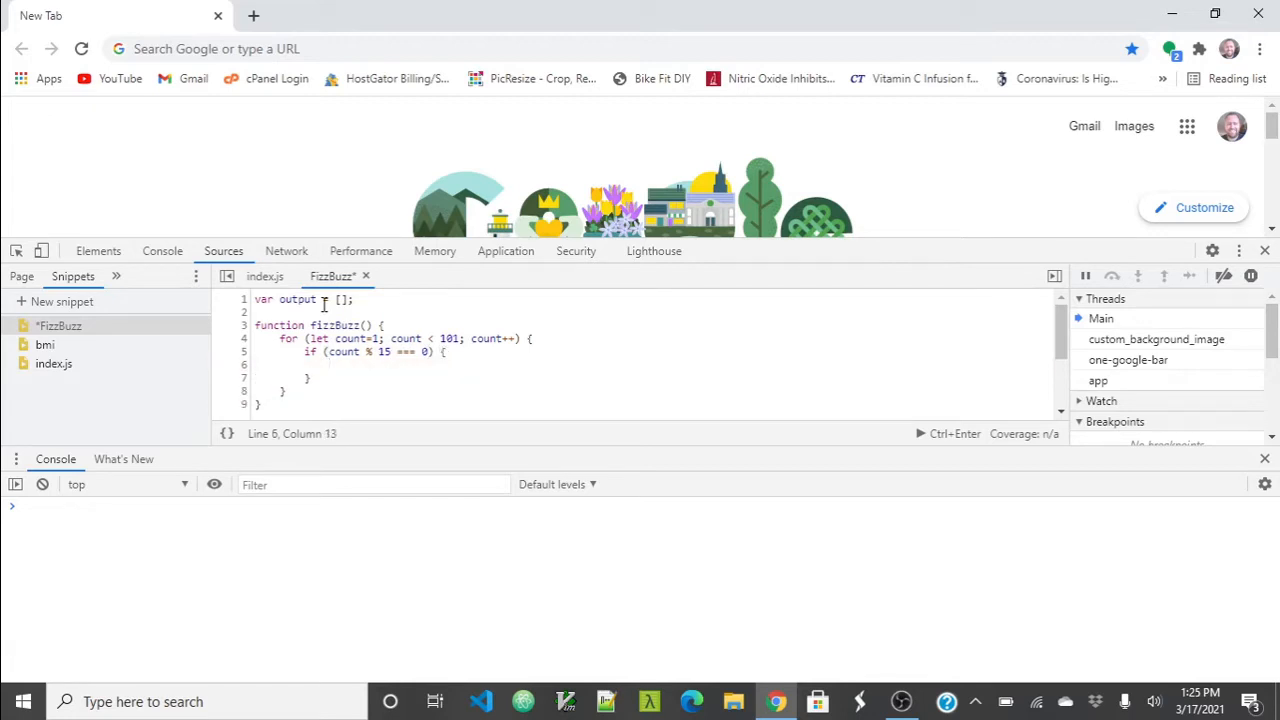
{"action": "type", "text": "output"}
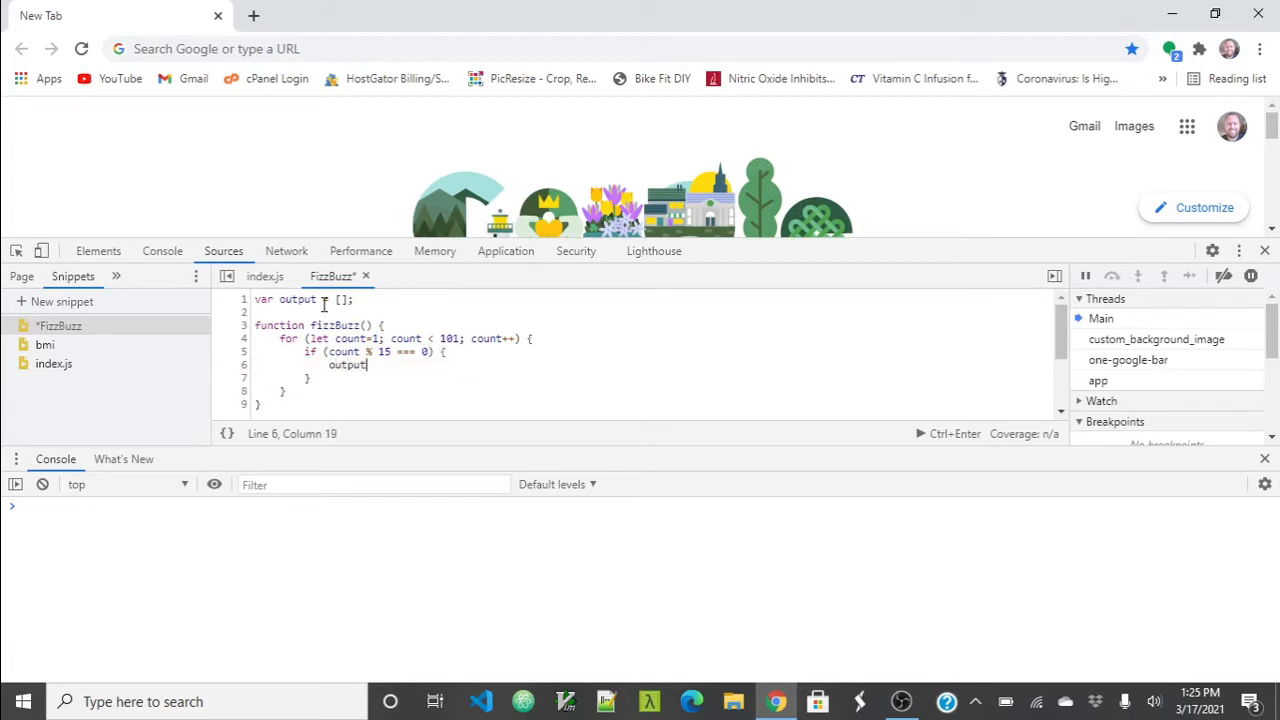
{"action": "type", "text": ".push"}
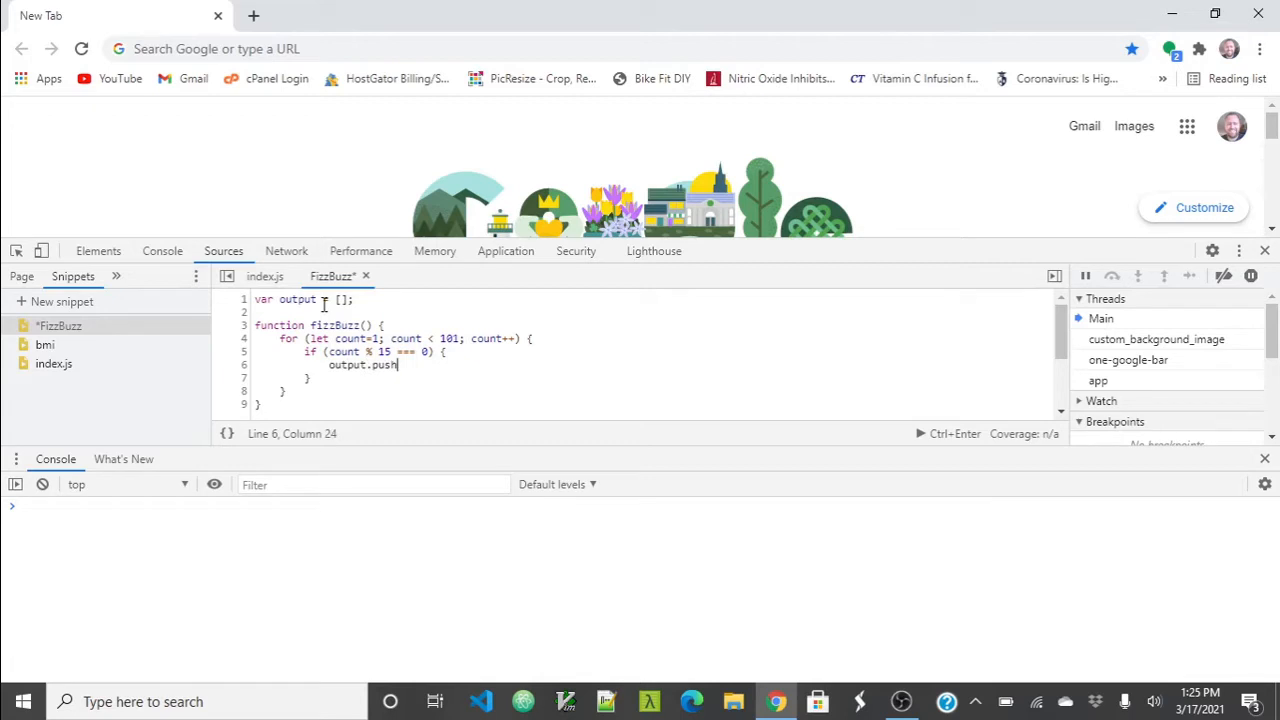
{"action": "type", "text": "()"}
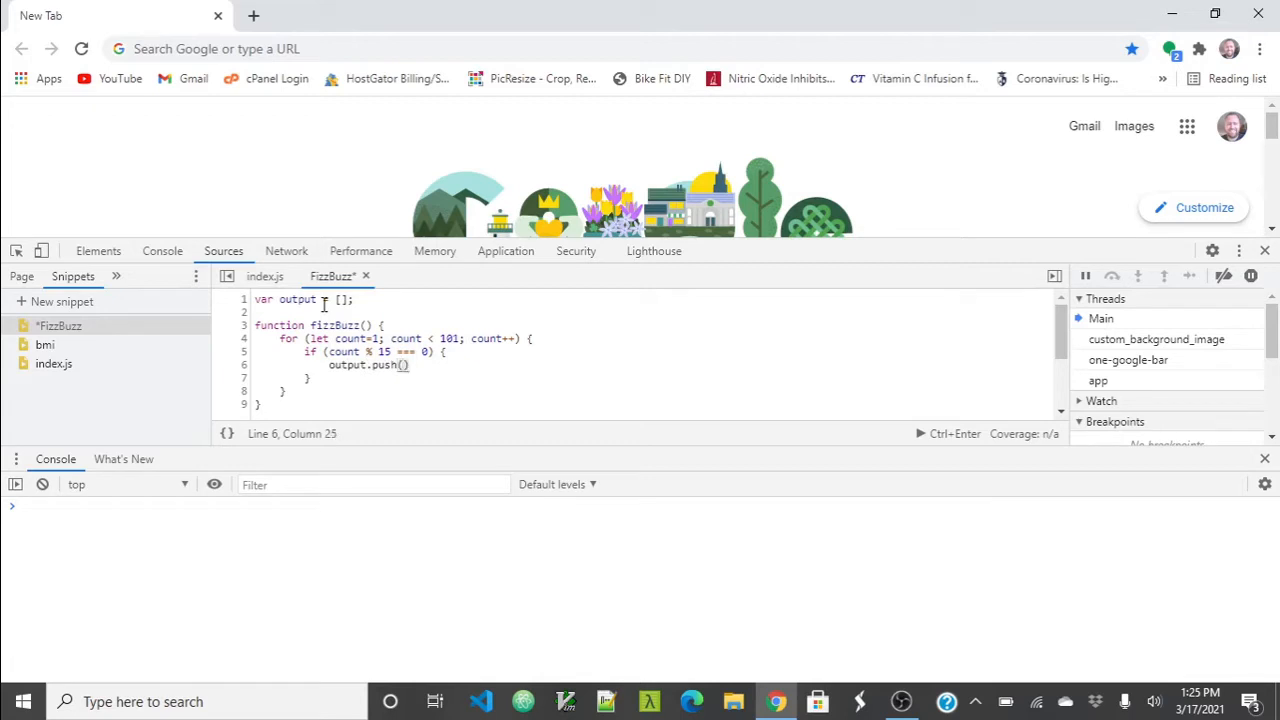
{"action": "type", "text": "\"Fizz"}
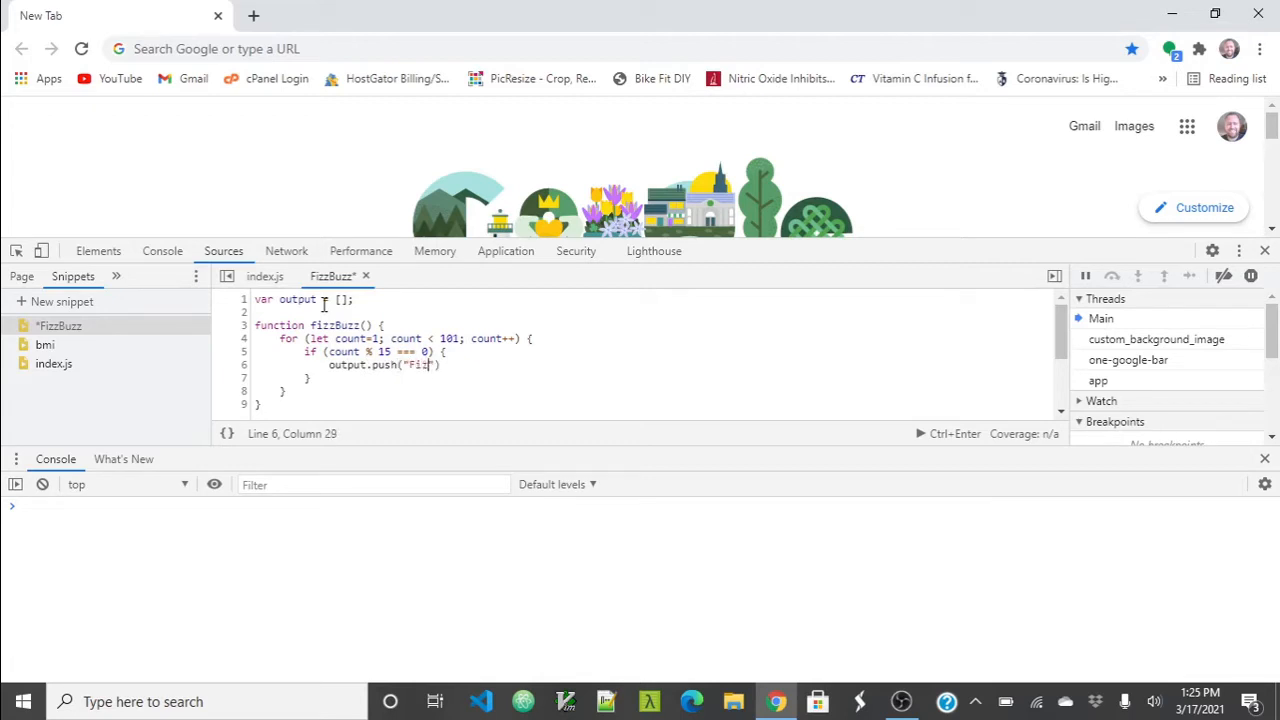
{"action": "type", "text": "zBuzz"}
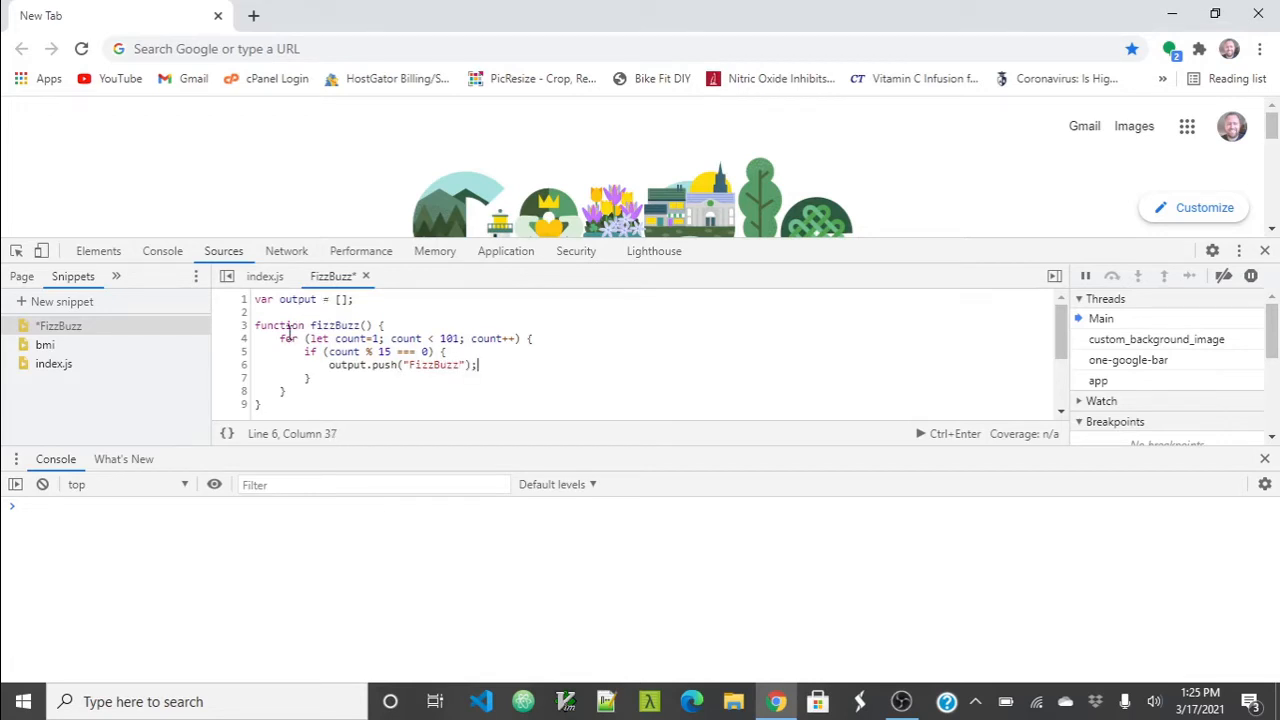
Step: Add an 'else if (count % 3 === 0)' branch pushing "Fizz", then begin another else if
{"action": "type", "text": "sle"}
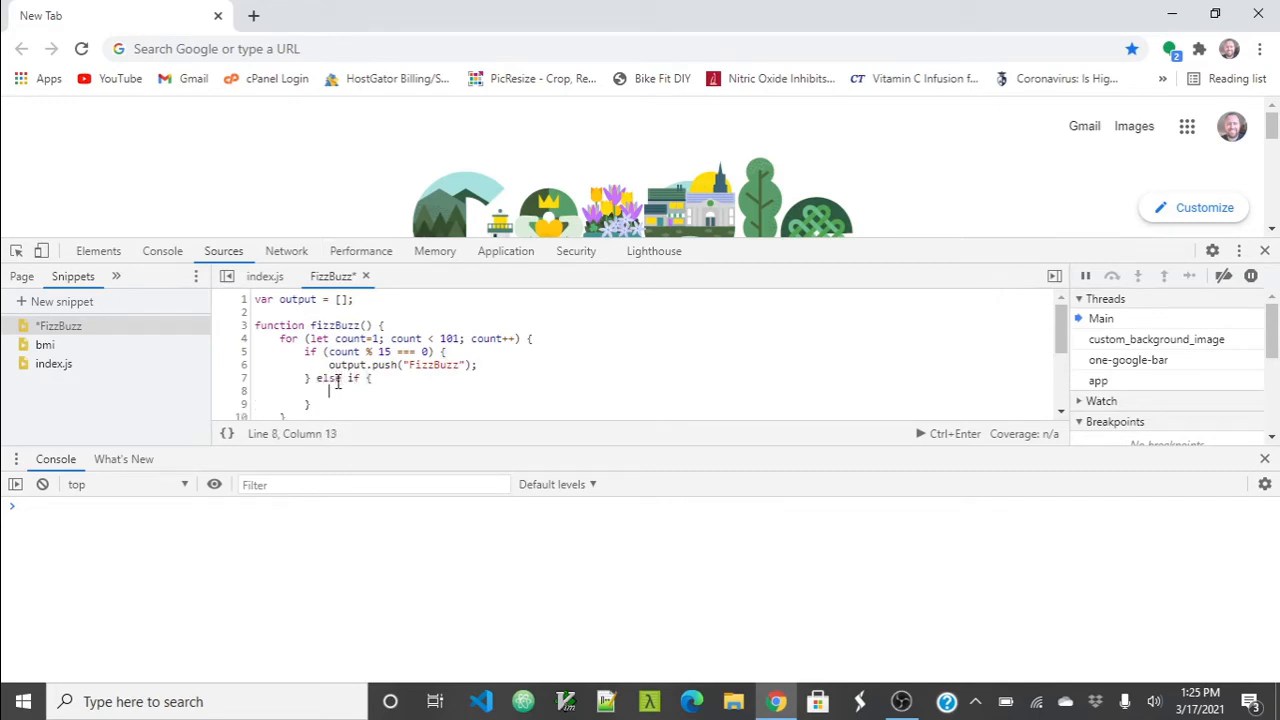
{"action": "type", "text": "{"}
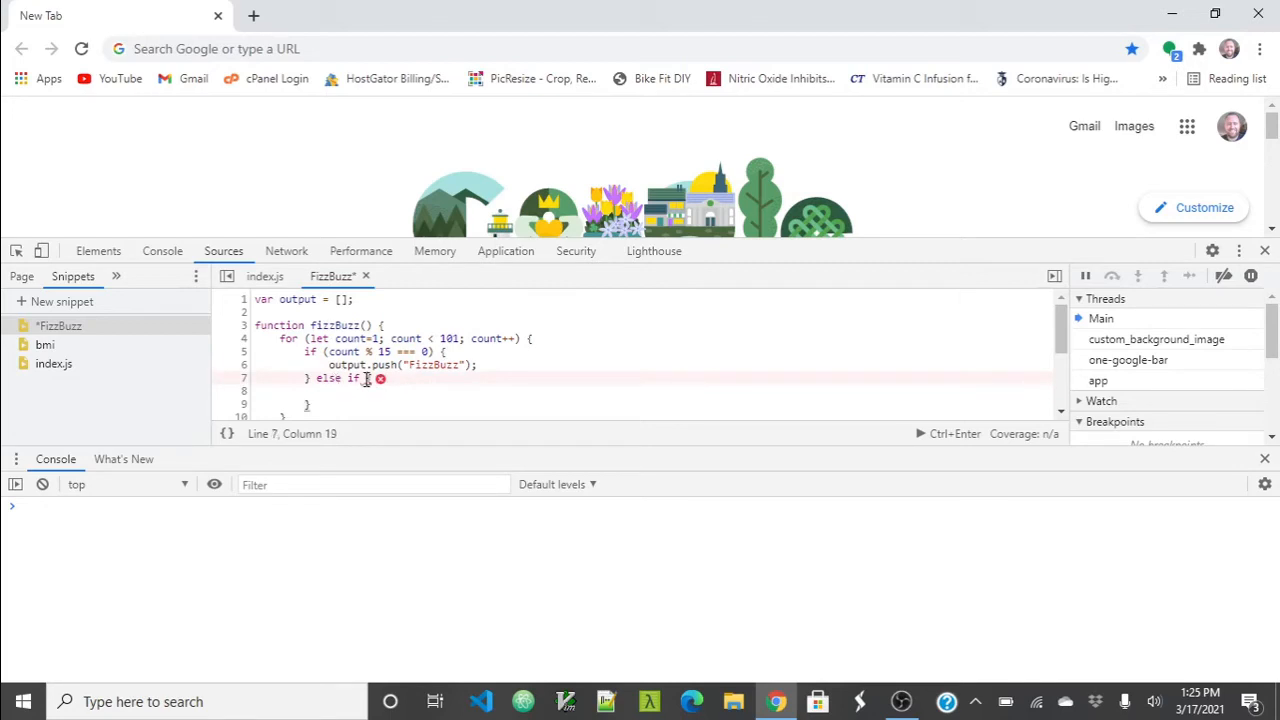
{"action": "type", "text": "count("}
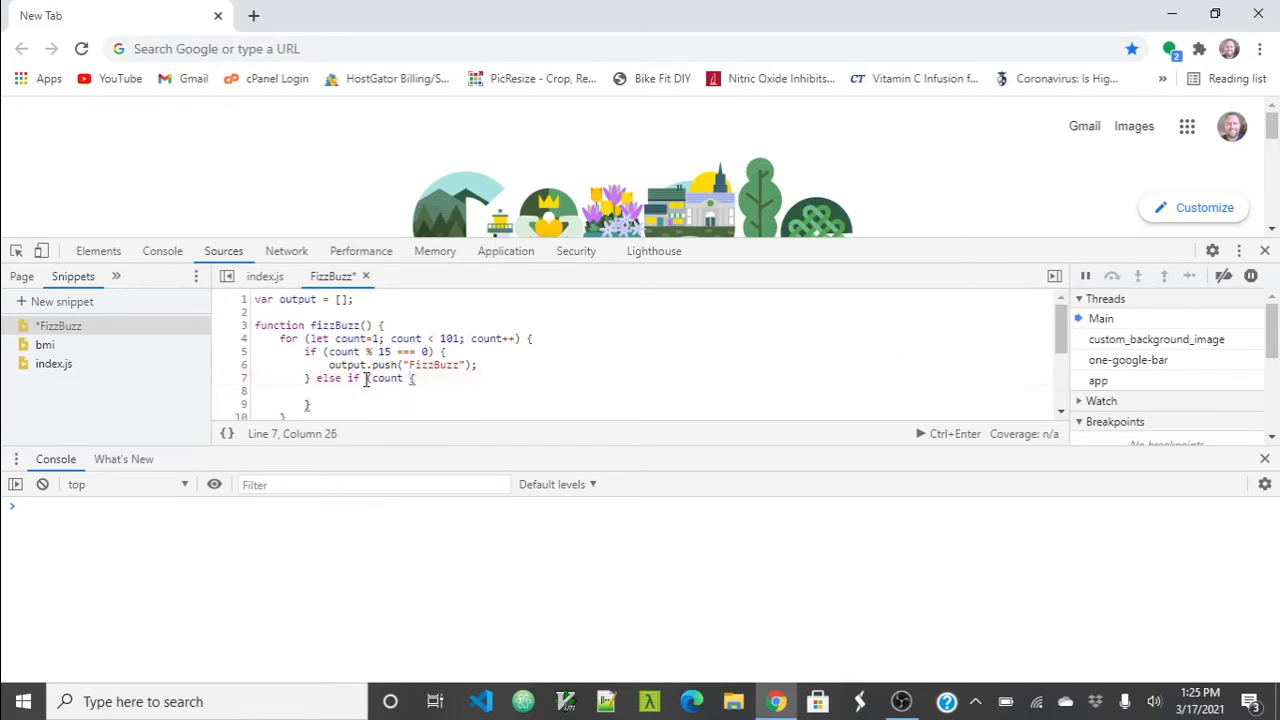
{"action": "type", "text": "% 3 === 0"}
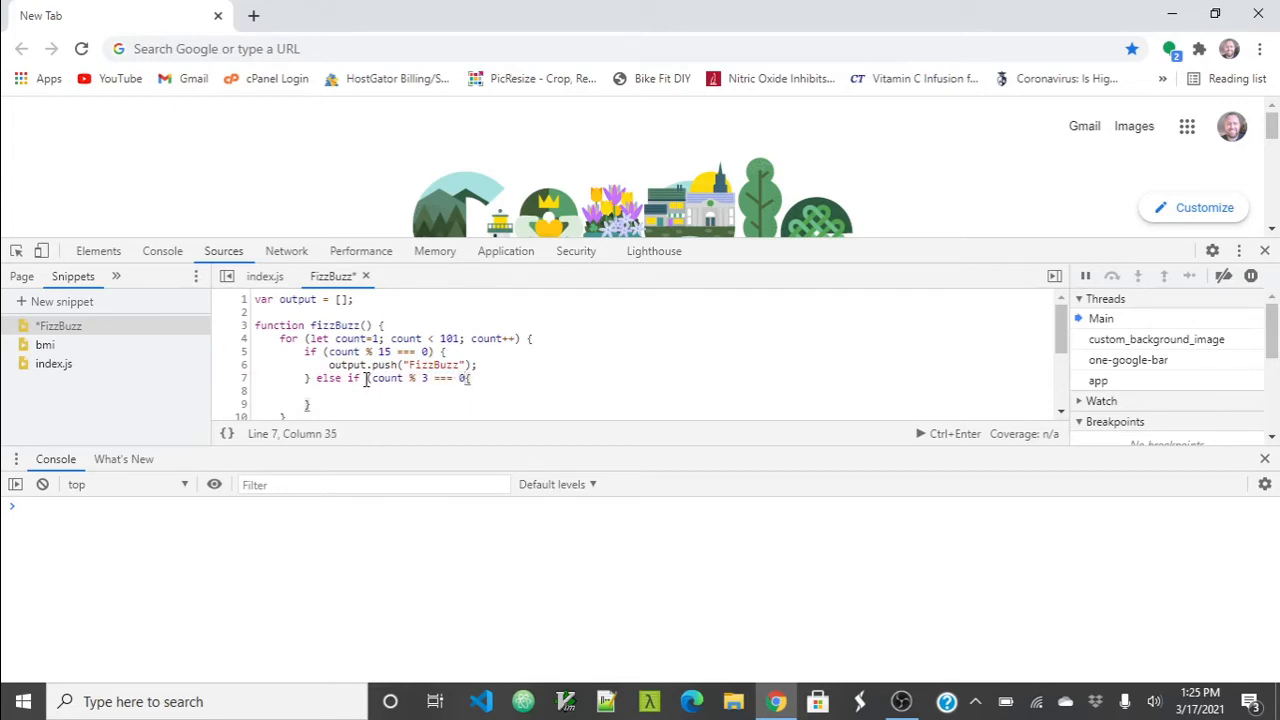
{"action": "type", "text": "{"}
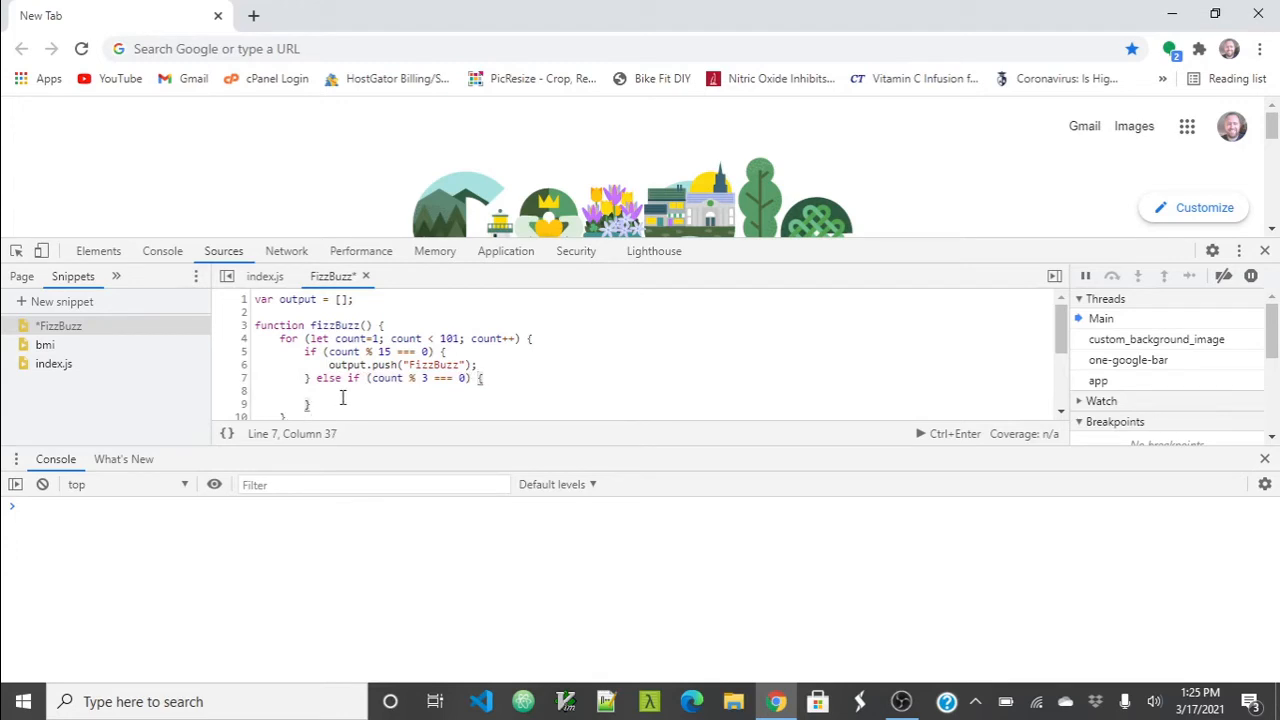
{"action": "type", "text": "output"}
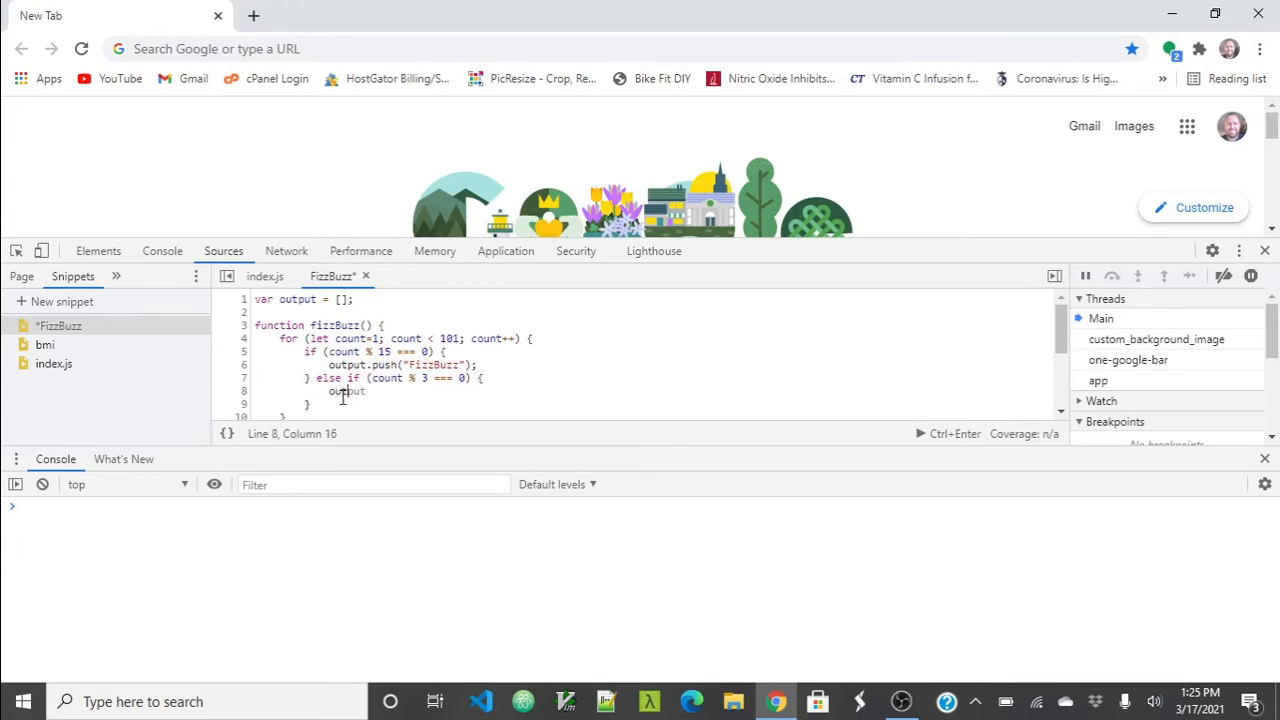
{"action": "type", "text": ".push("}
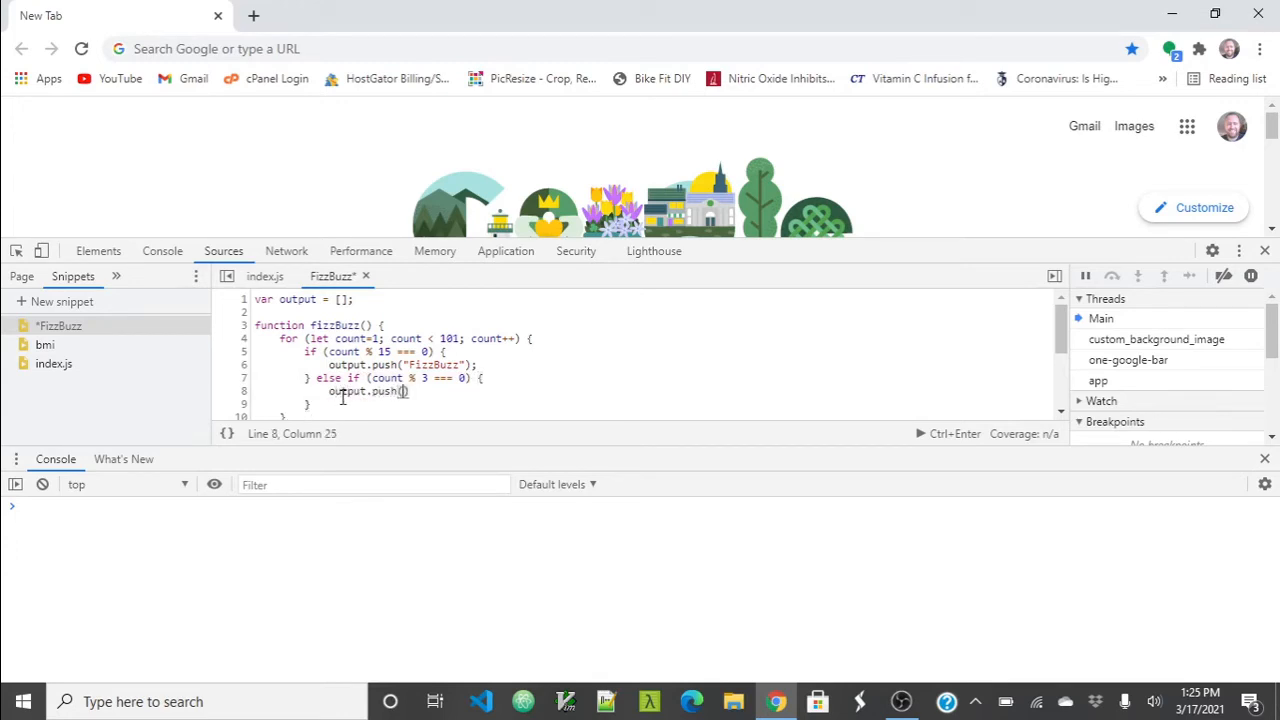
{"action": "type", "text": "\"Fizz\""}
{"action": "left_click", "coordinate": [650, 404]}
{"action": "type", "text": " else if"}
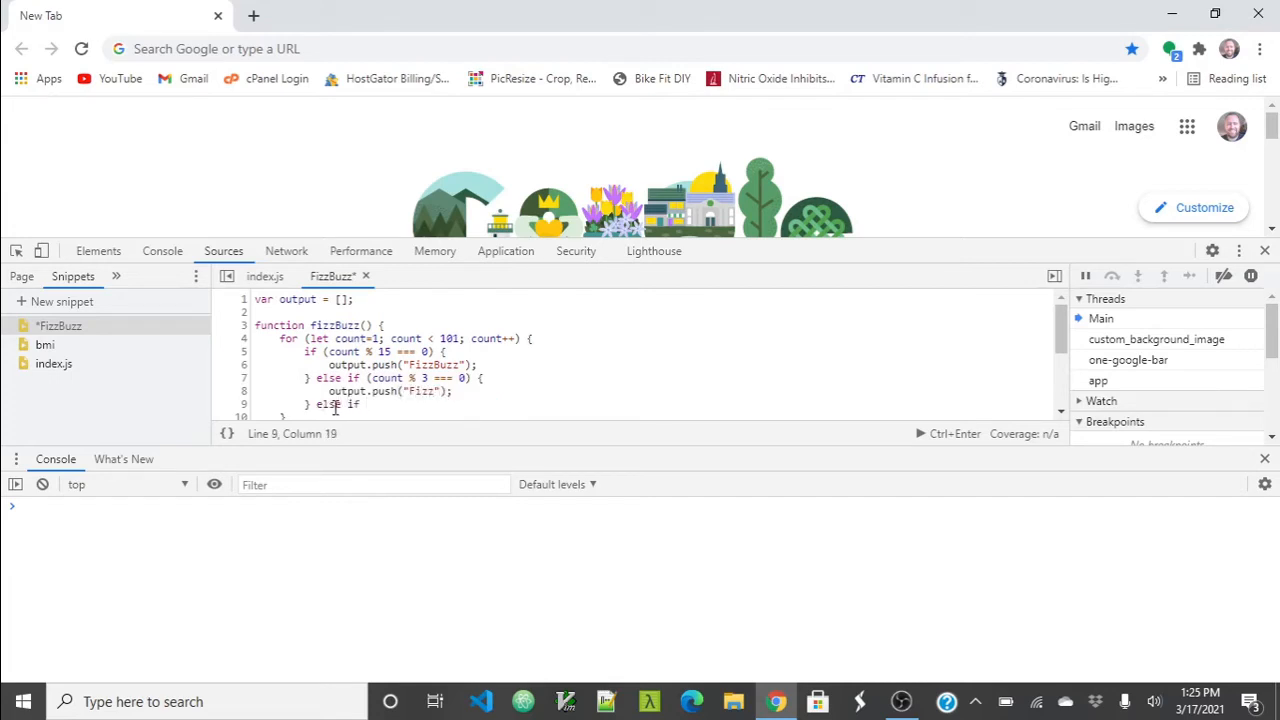
Step: Finish the 'else if (count % 5 === 0)' branch with output.push('Buzz')
{"action": "type", "text": "(count %"}
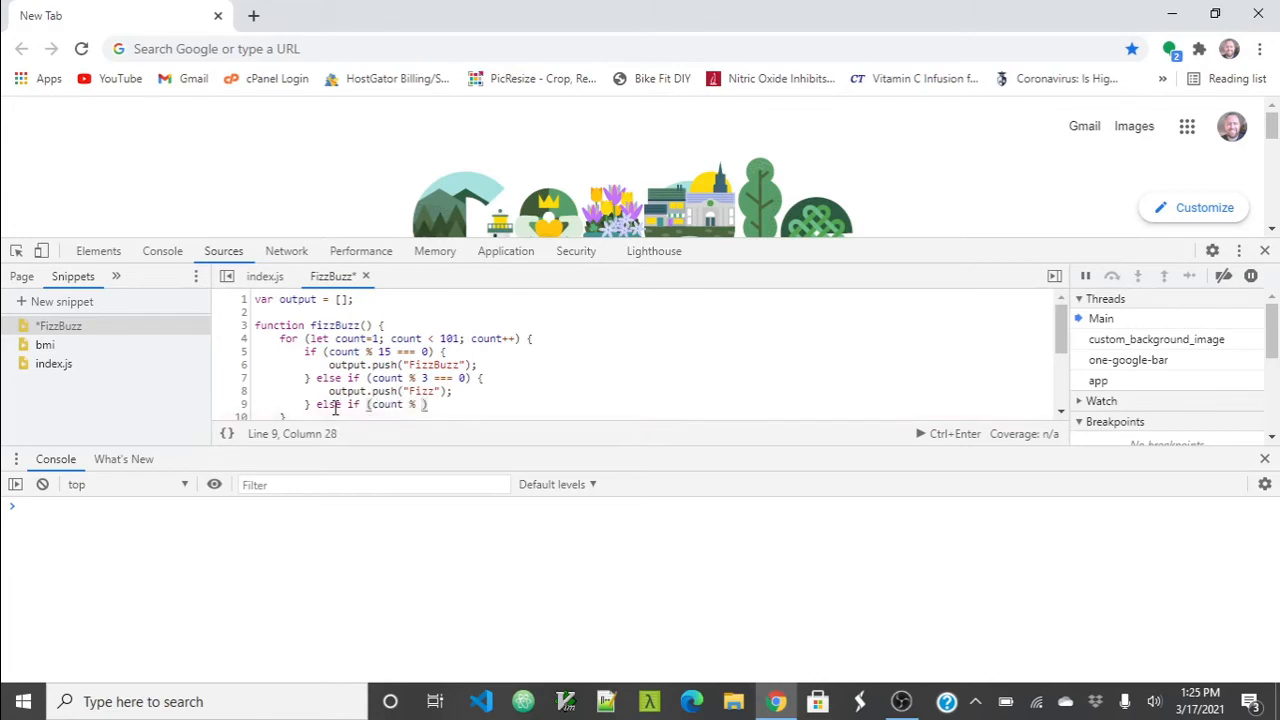
{"action": "type", "text": "5"}
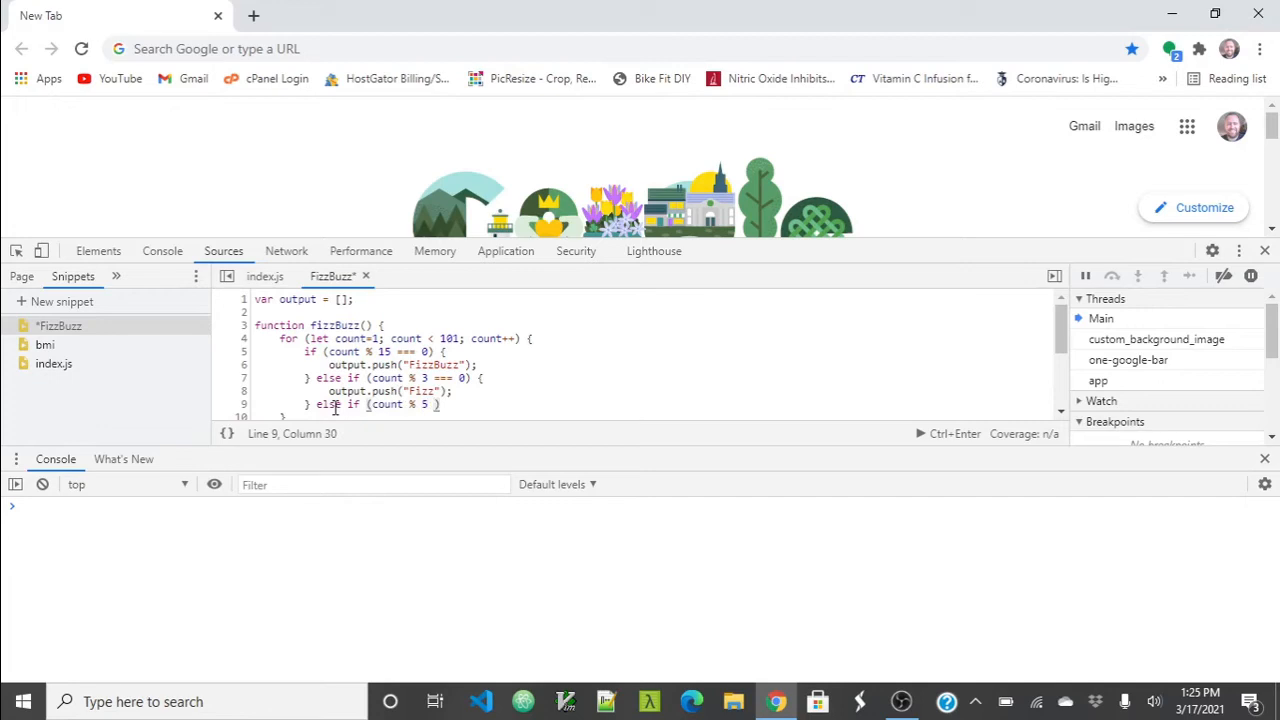
{"action": "type", "text": "=== 0"}
{"action": "type", "text": "ou"}
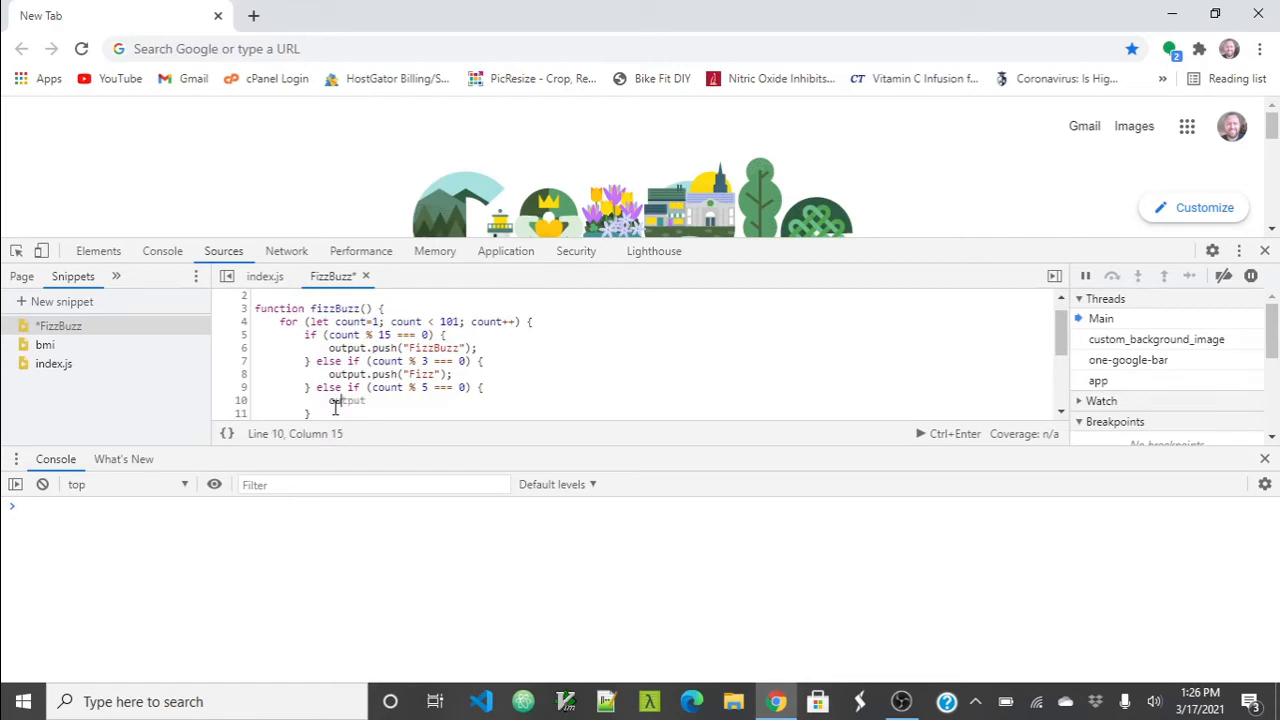
{"action": "type", "text": ".push(\"Buzz\");"}
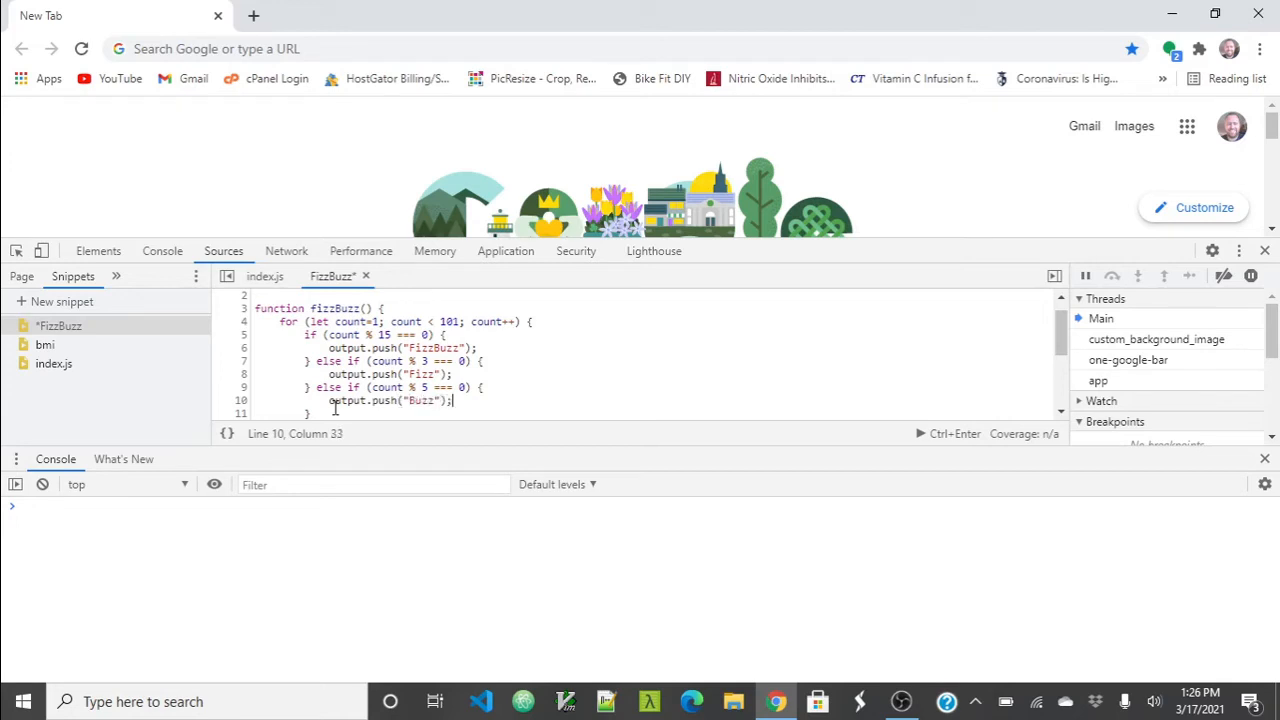
{"action": "scroll", "scroll_direction": "down", "scroll_amount": 3}
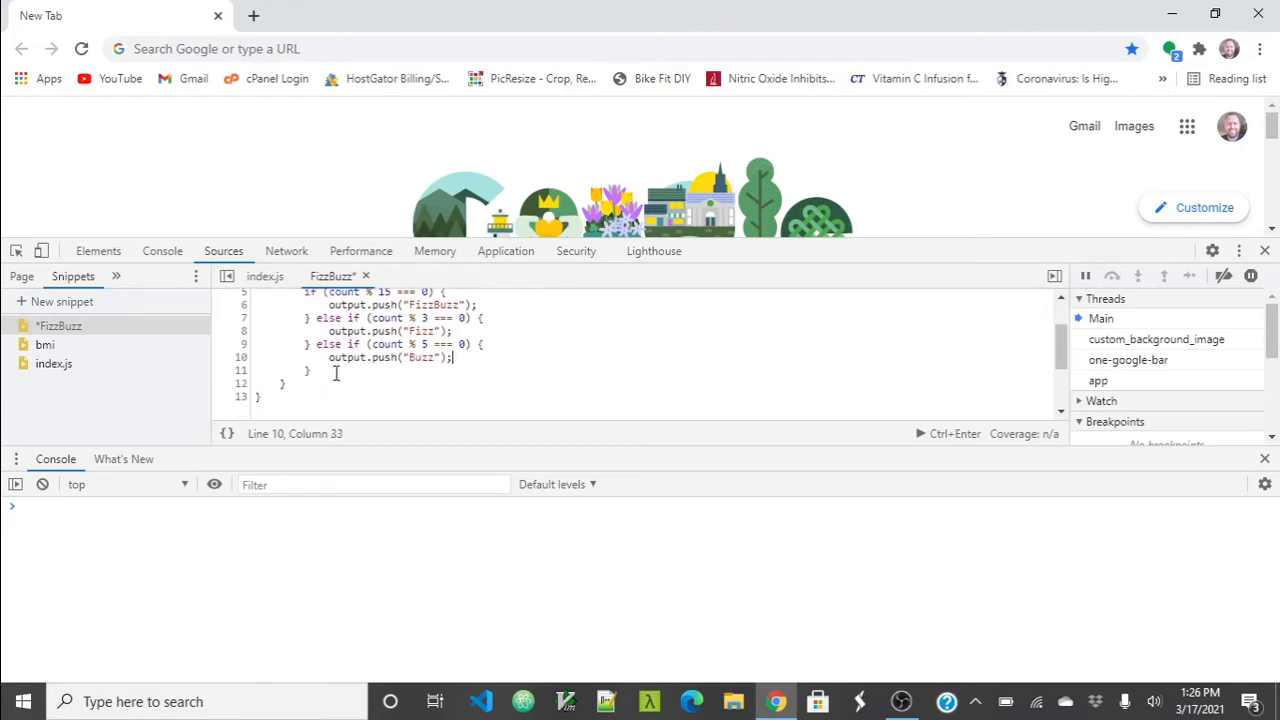
Step: Add a final else block containing 'output.push(count);'
{"action": "type", "text": "else"}
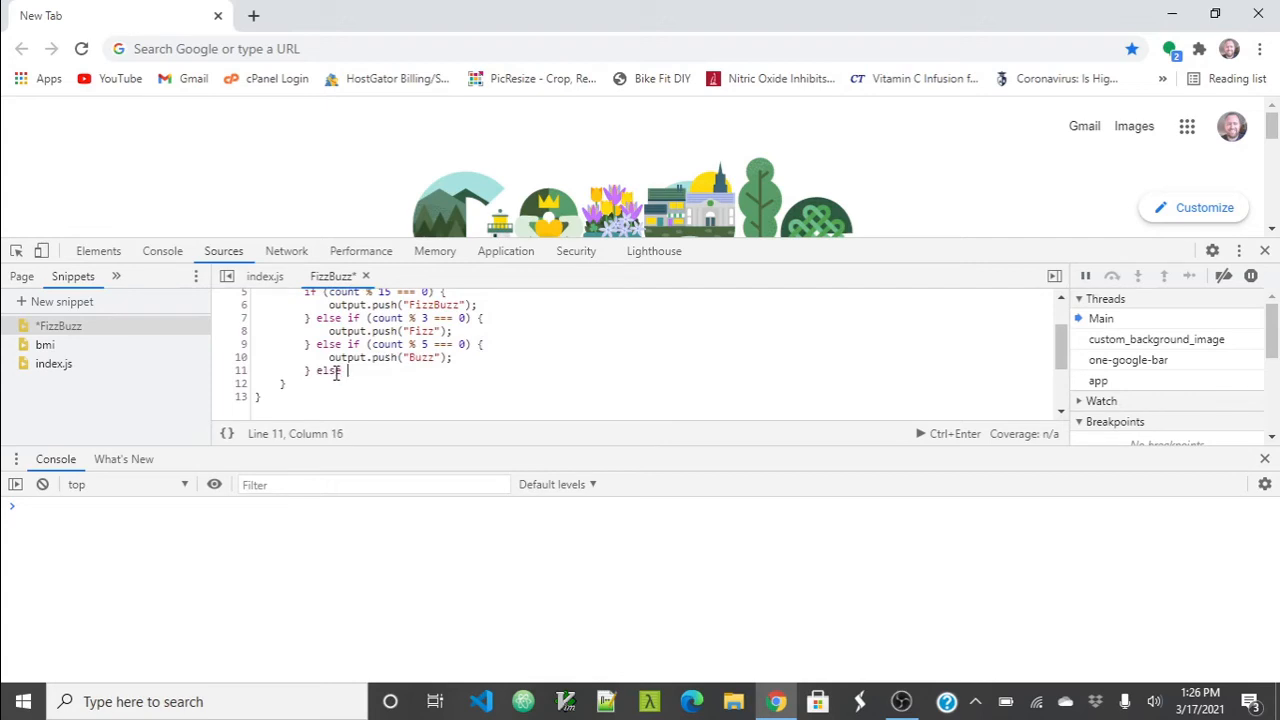
{"action": "type", "text": "output"}
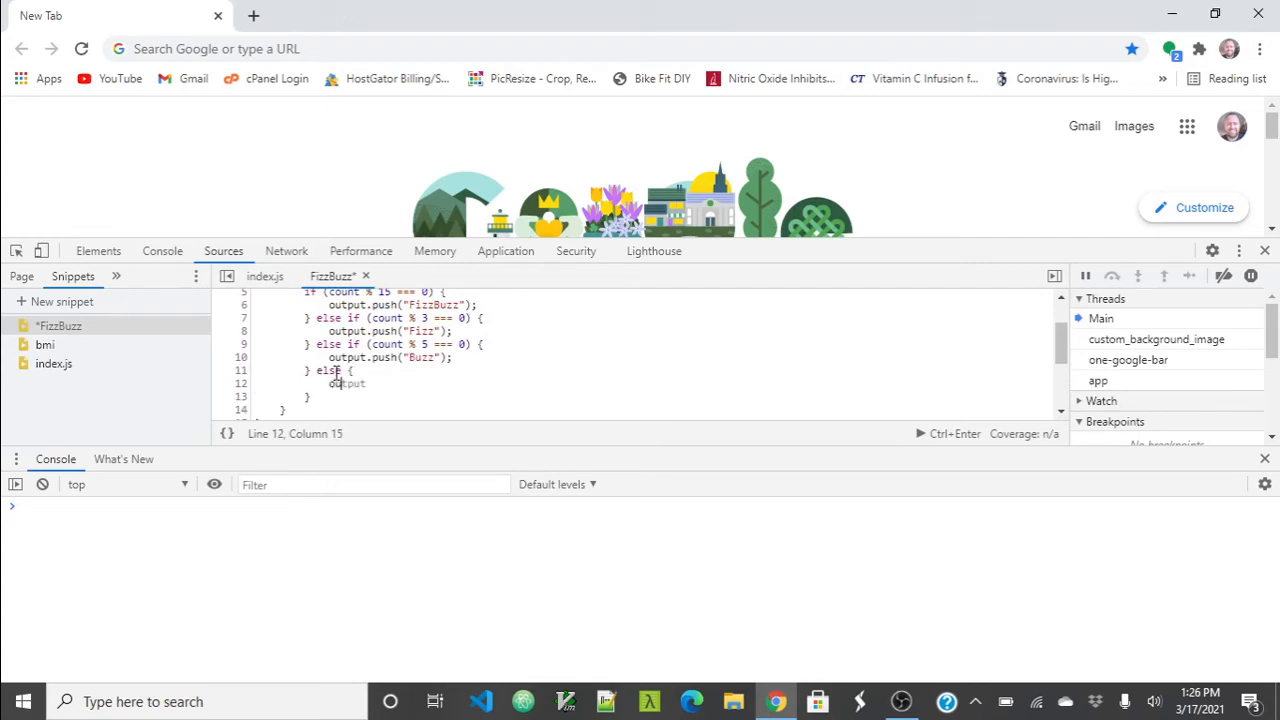
{"action": "type", "text": "lp"}
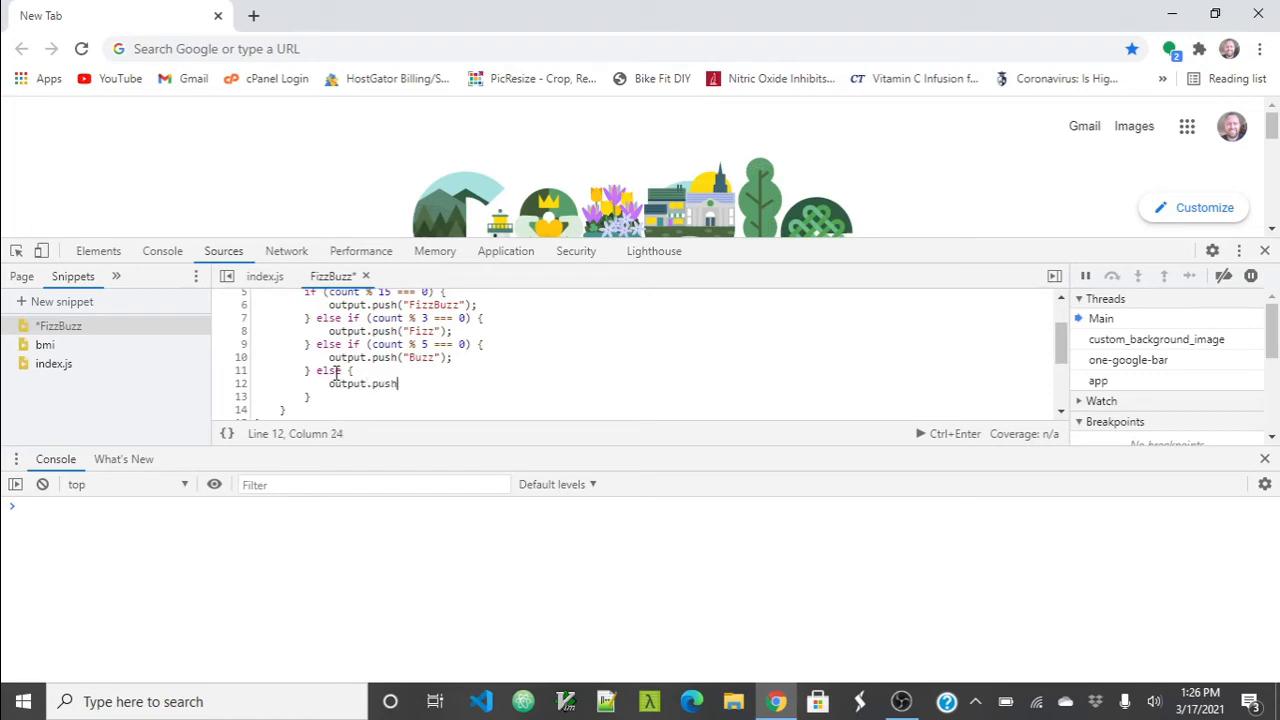
{"action": "type", "text": "(count)"}
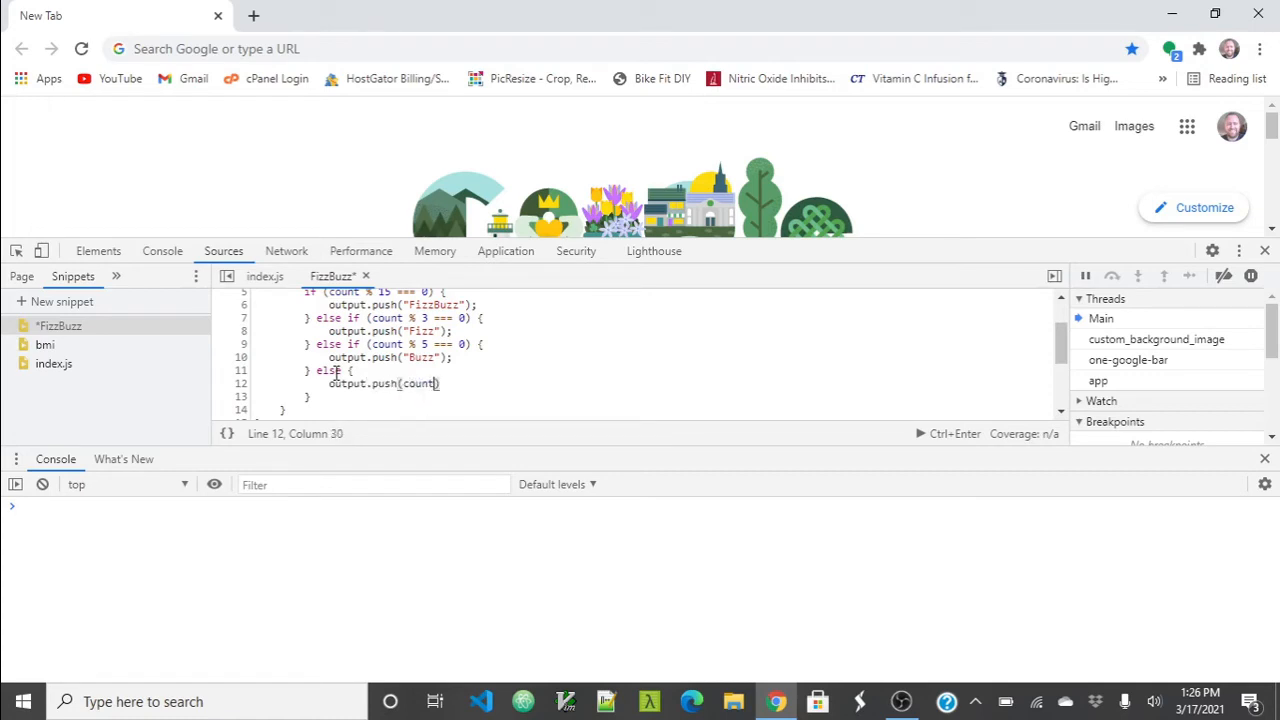
{"action": "type", "text": ";"}
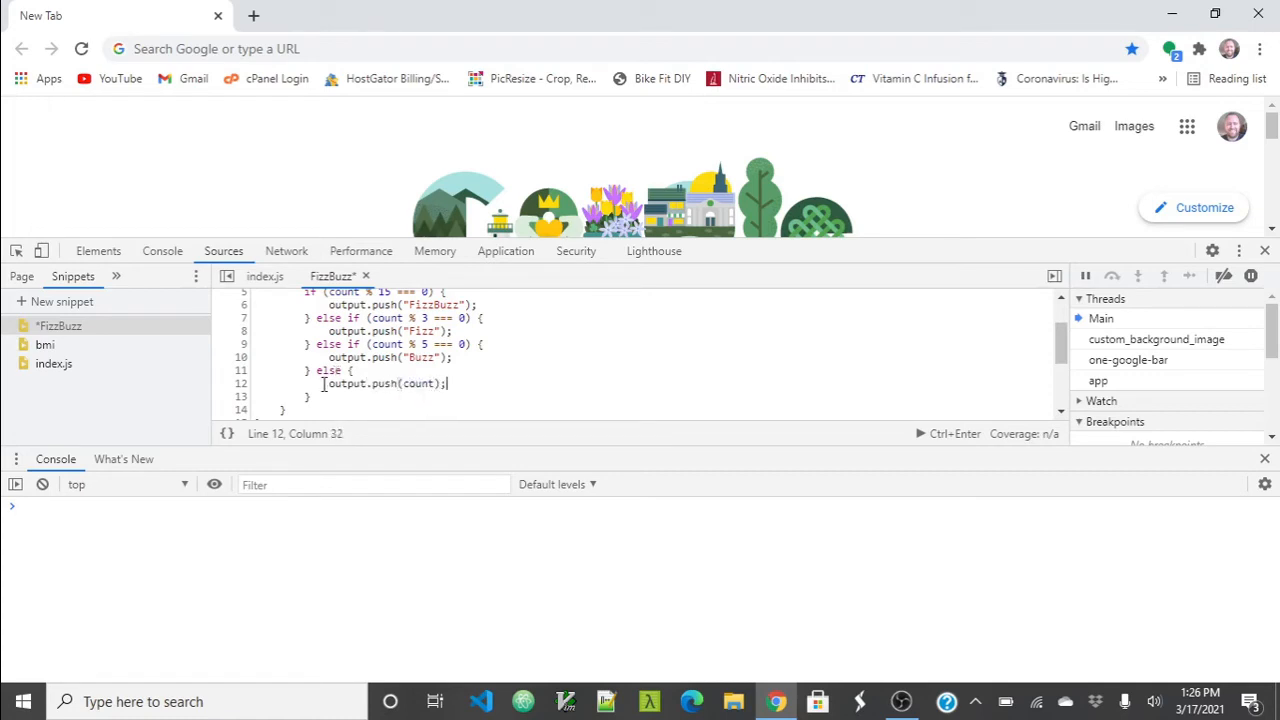
{"action": "scroll", "scroll_direction": "up", "scroll_amount": 3}
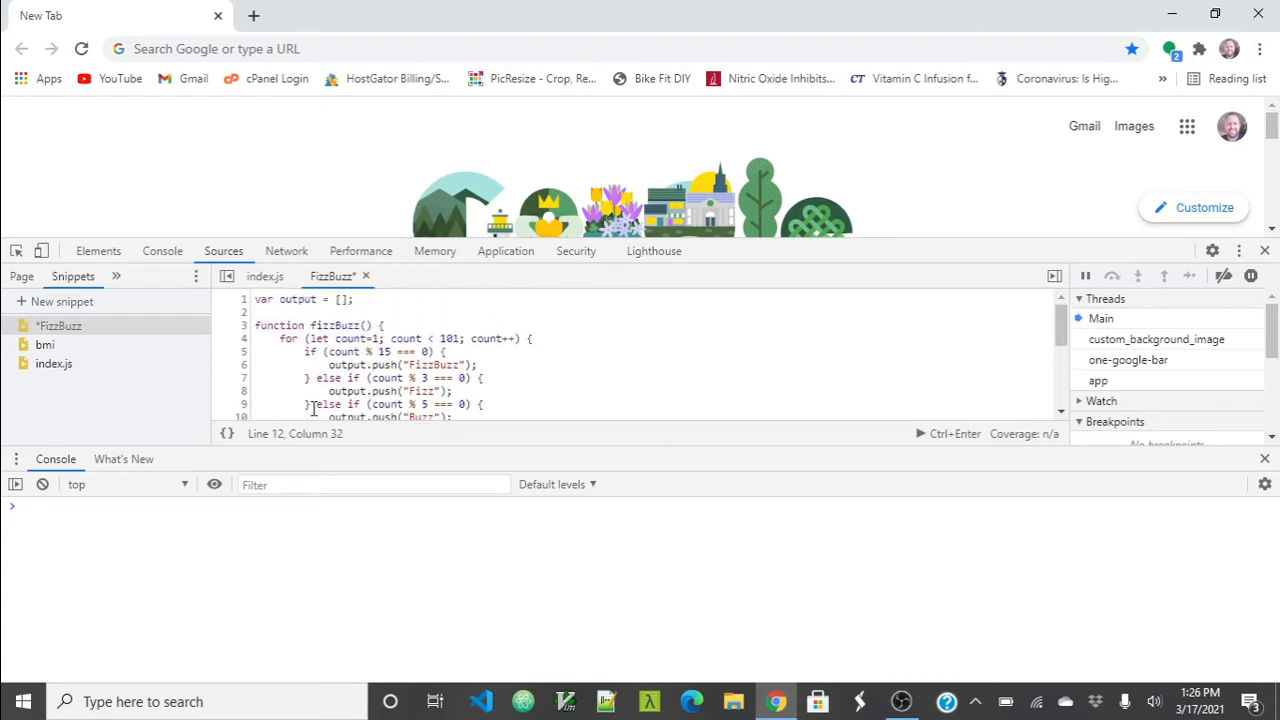
{"action": "scroll", "scroll_direction": "down", "scroll_amount": 3}
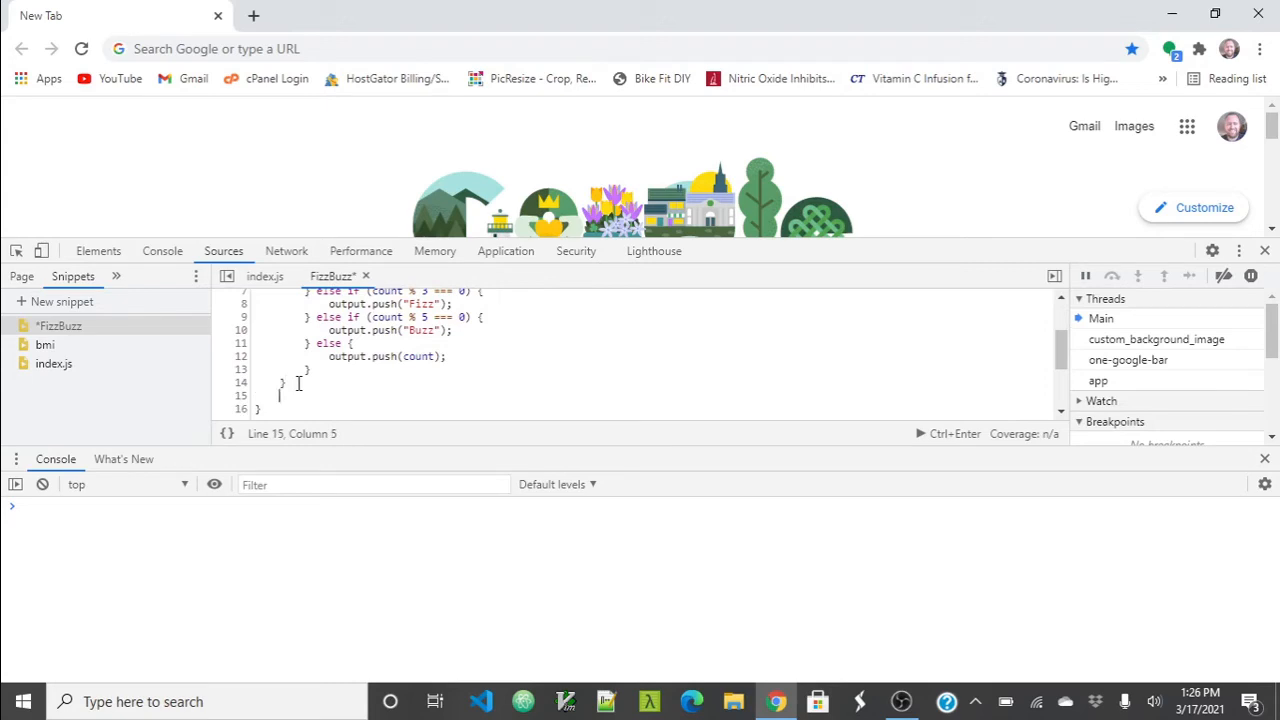
Step: Type 'return output;' after the loop and 'fizzBuzz();' below the function
{"action": "type", "text": "return outp"}
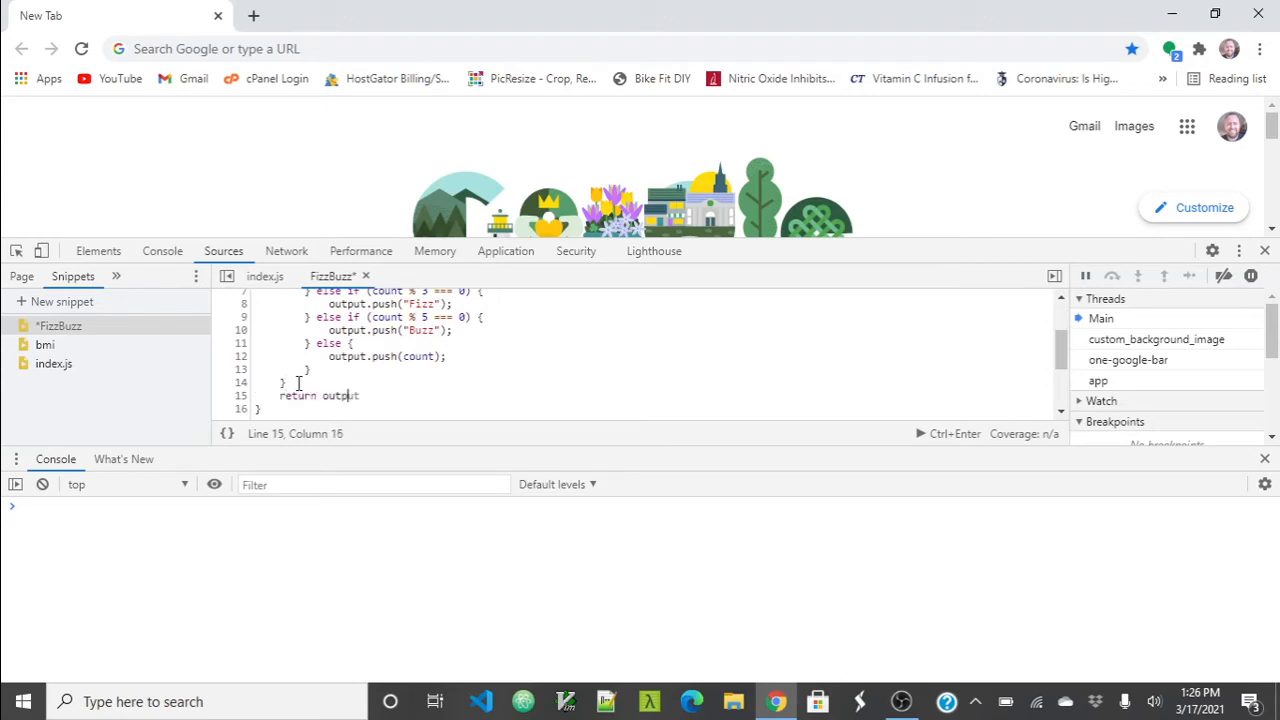
{"action": "type", "text": ";"}
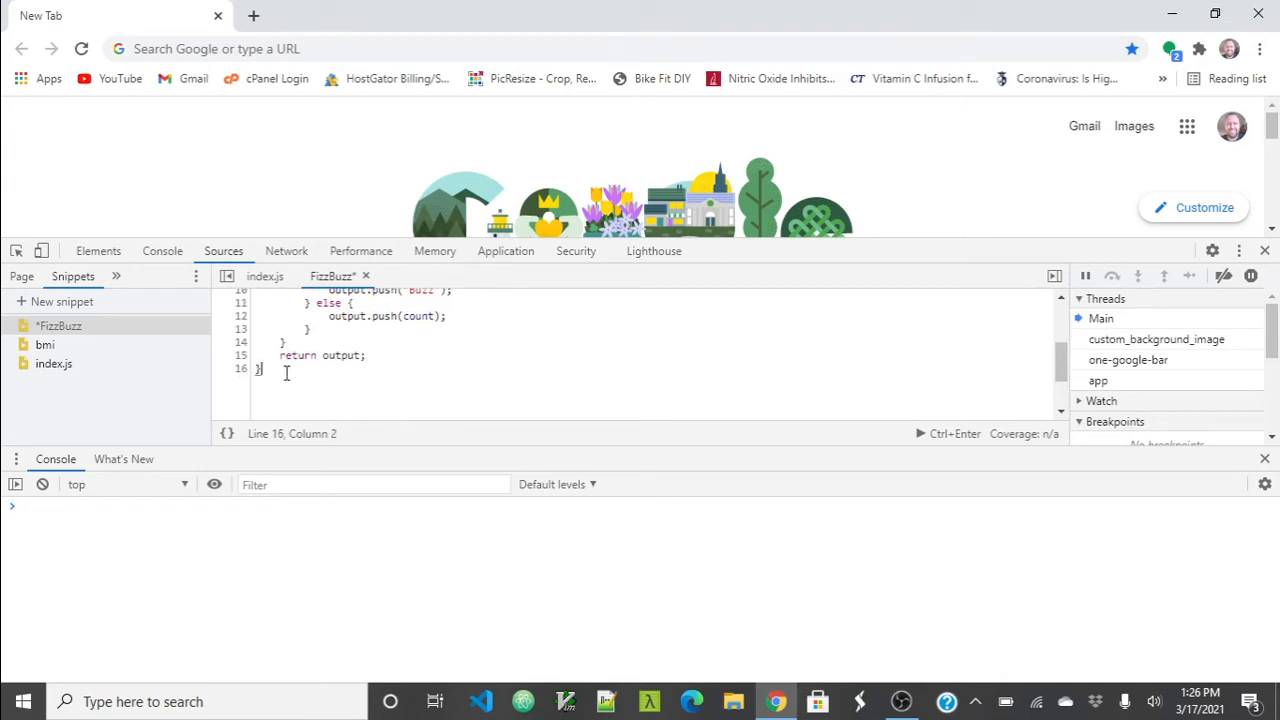
{"action": "type", "text": "fizzBuzz"}
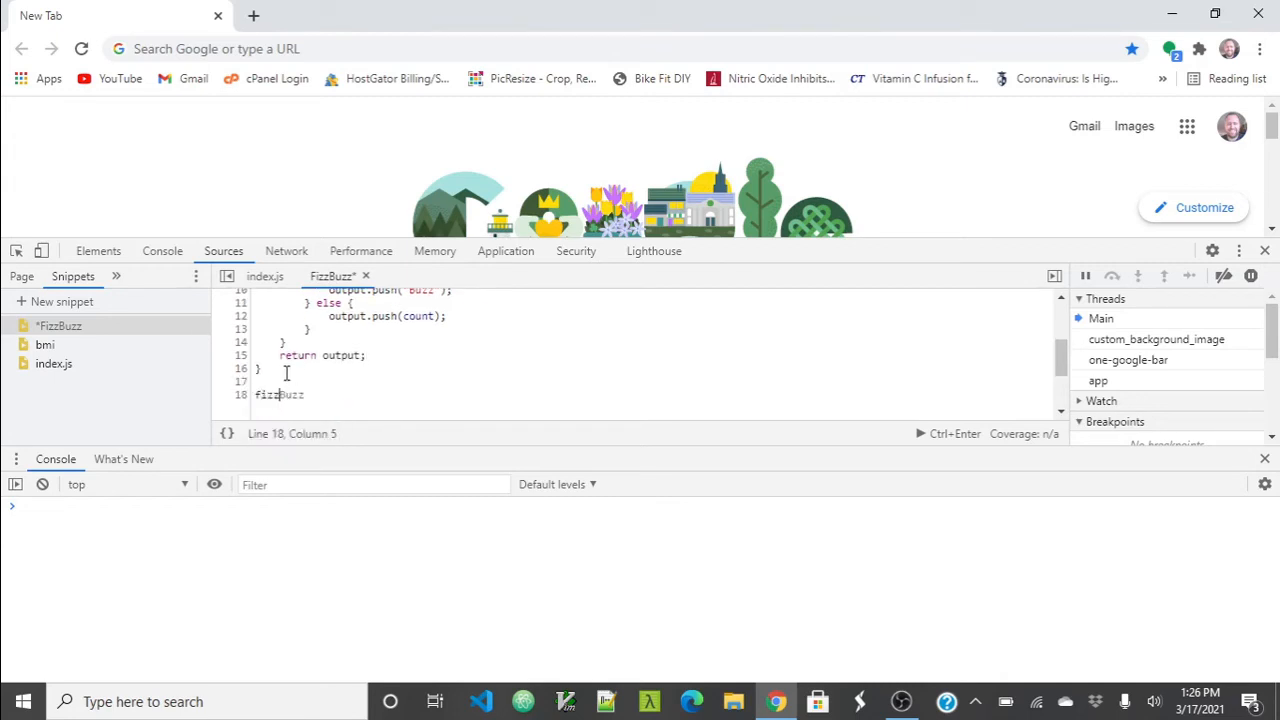
{"action": "type", "text": "();"}
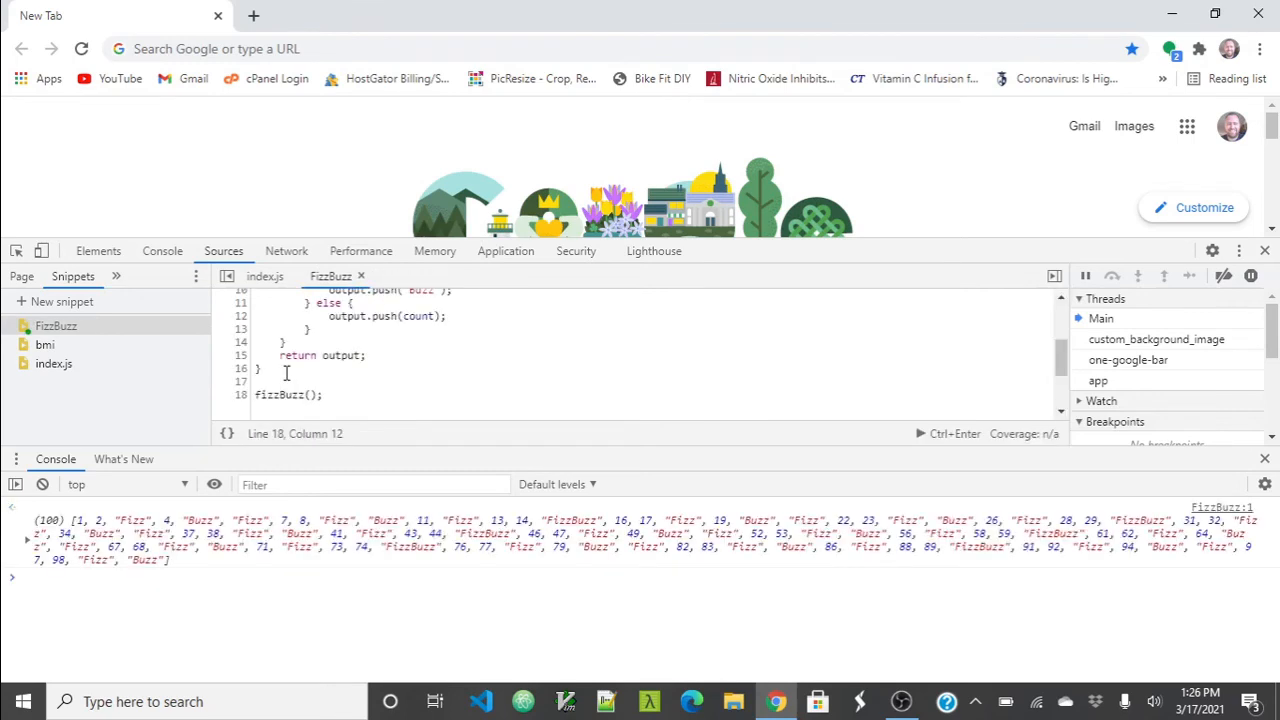
{"action": "mouse_move", "coordinate": [404, 452]}
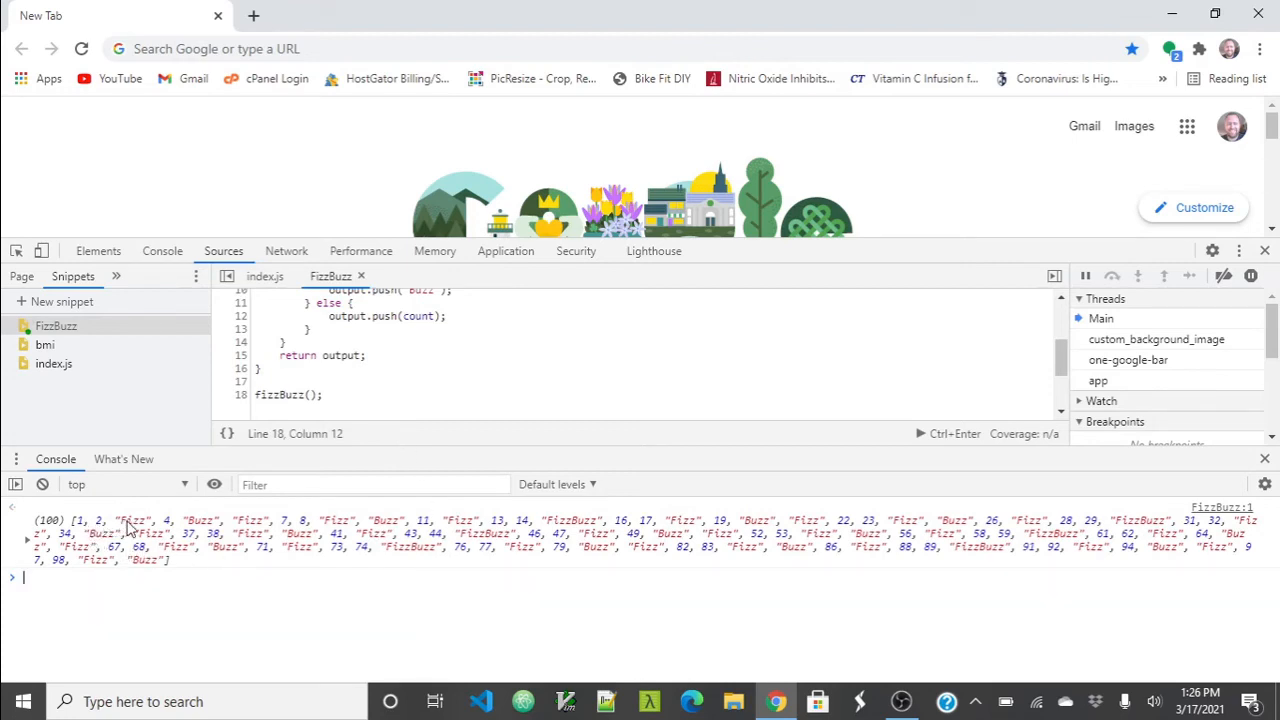
{"action": "mouse_move", "coordinate": [250, 527]}
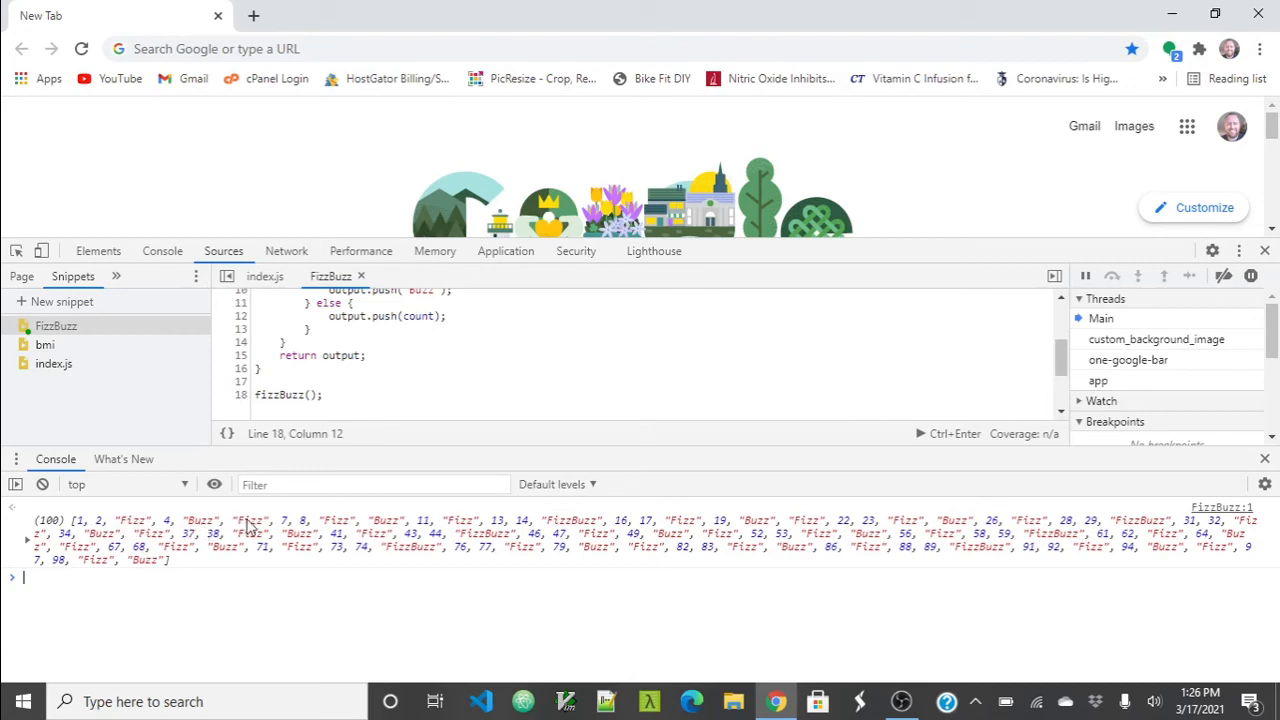
{"action": "mouse_move", "coordinate": [387, 527]}
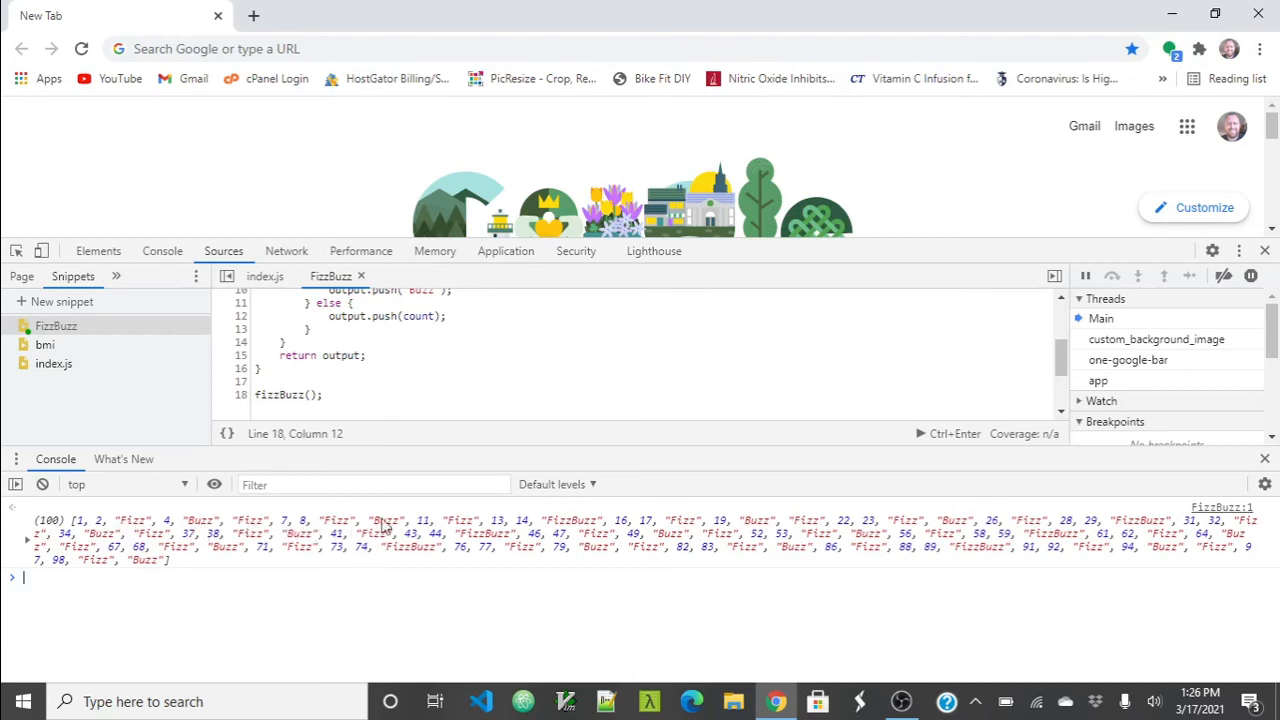
{"action": "mouse_move", "coordinate": [428, 533]}
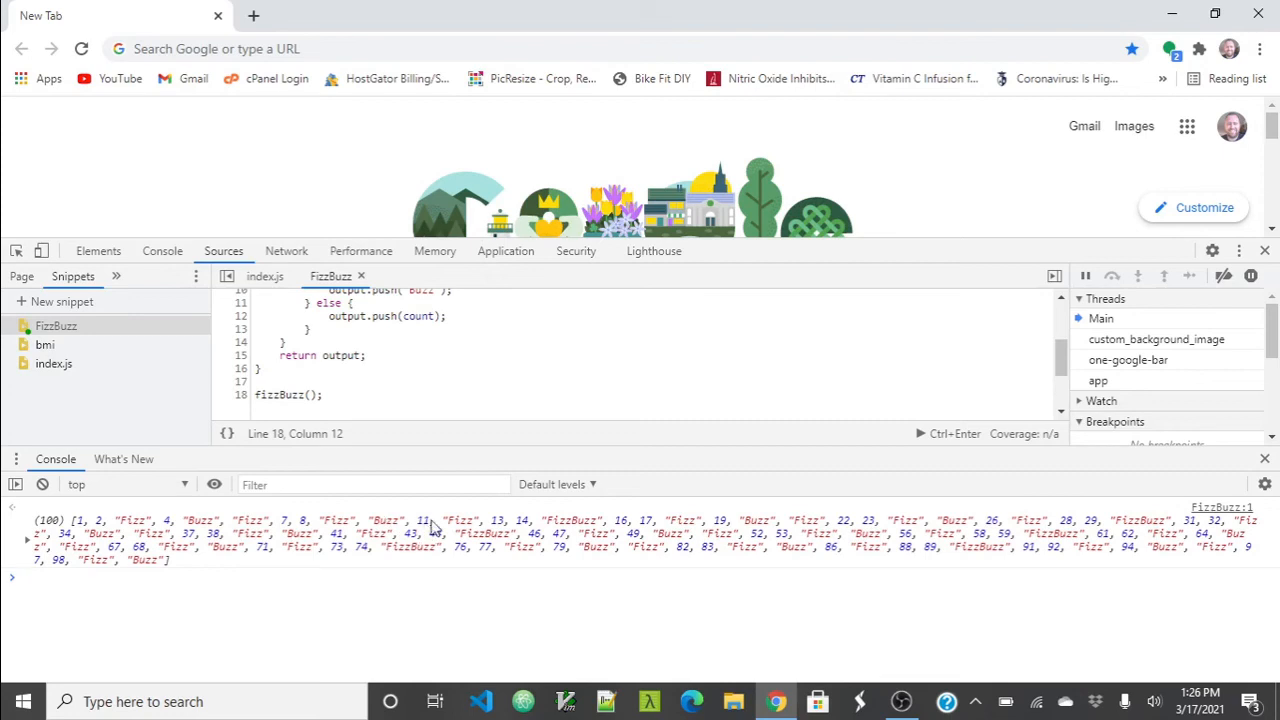
{"action": "mouse_move", "coordinate": [520, 525]}
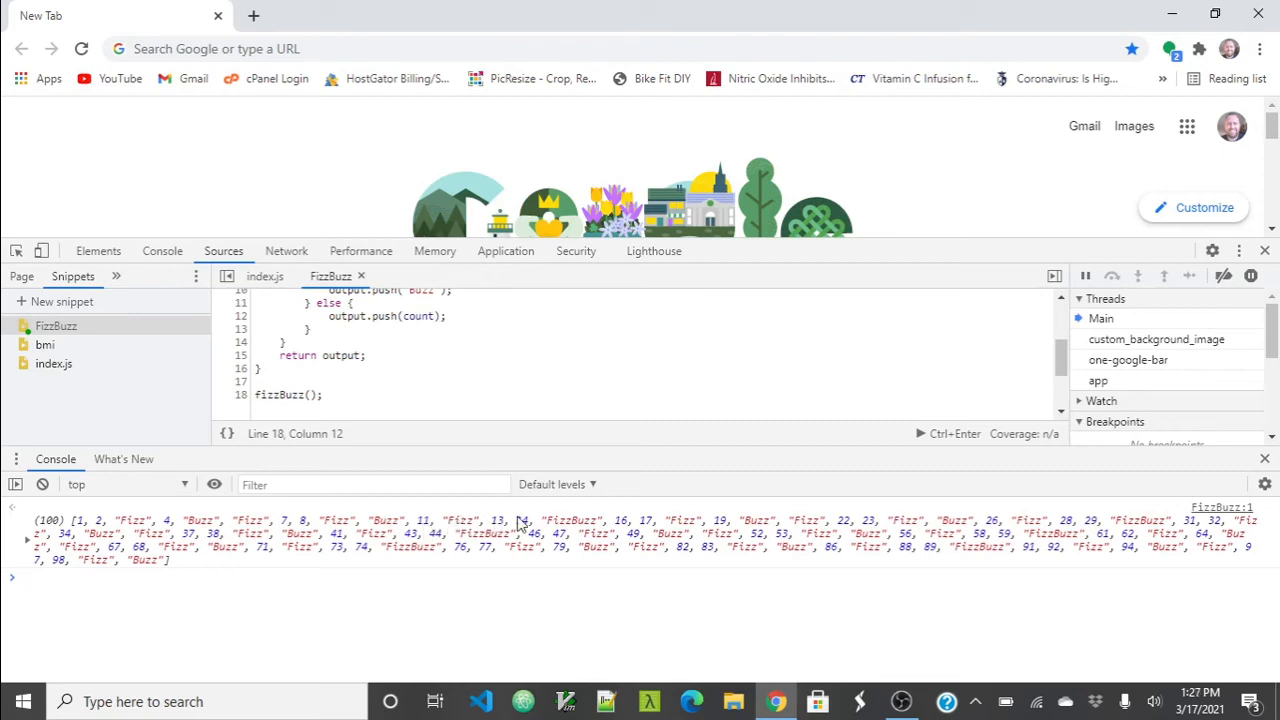
{"action": "mouse_move", "coordinate": [565, 530]}
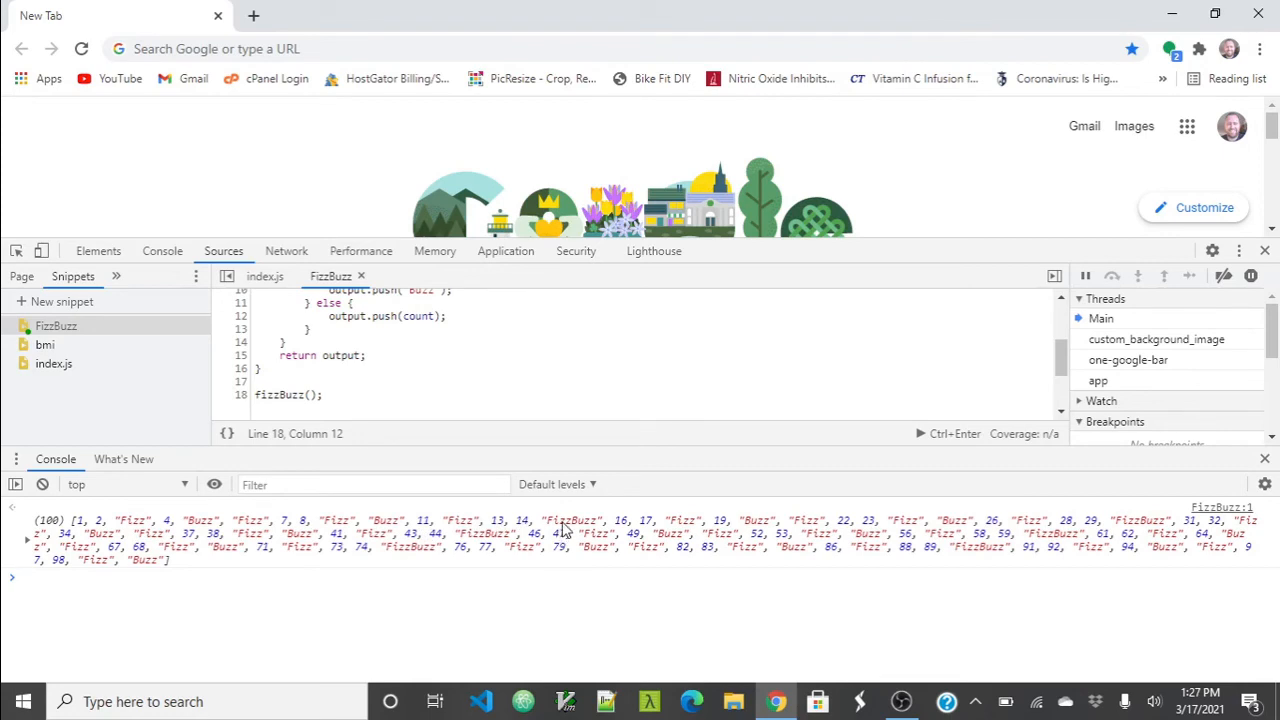
{"action": "mouse_move", "coordinate": [648, 527]}
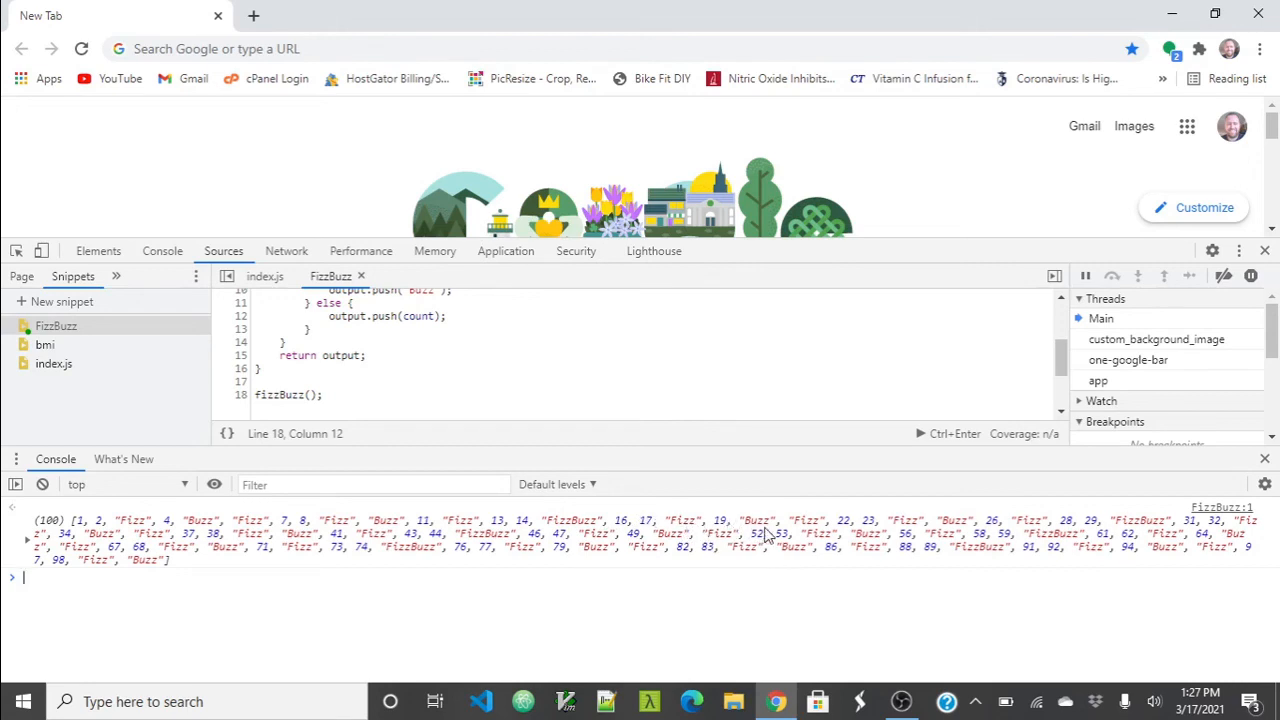
{"action": "mouse_move", "coordinate": [807, 530]}
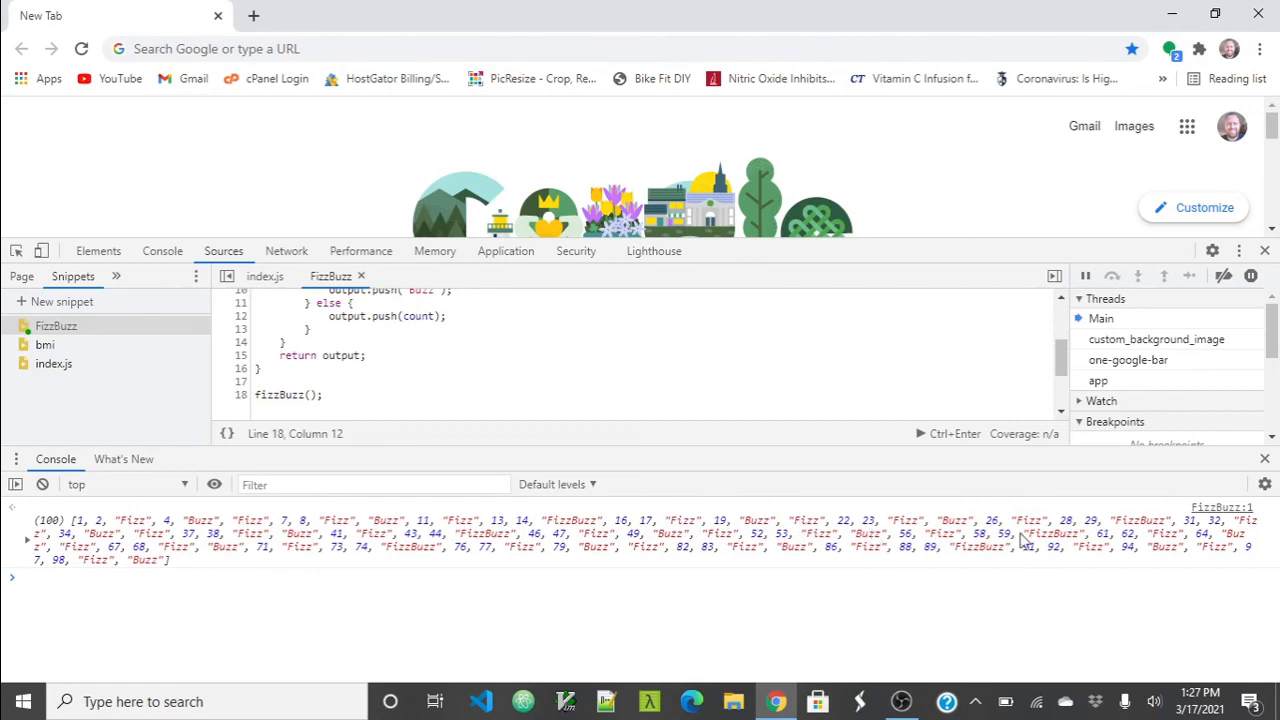
{"action": "mouse_move", "coordinate": [1120, 535]}
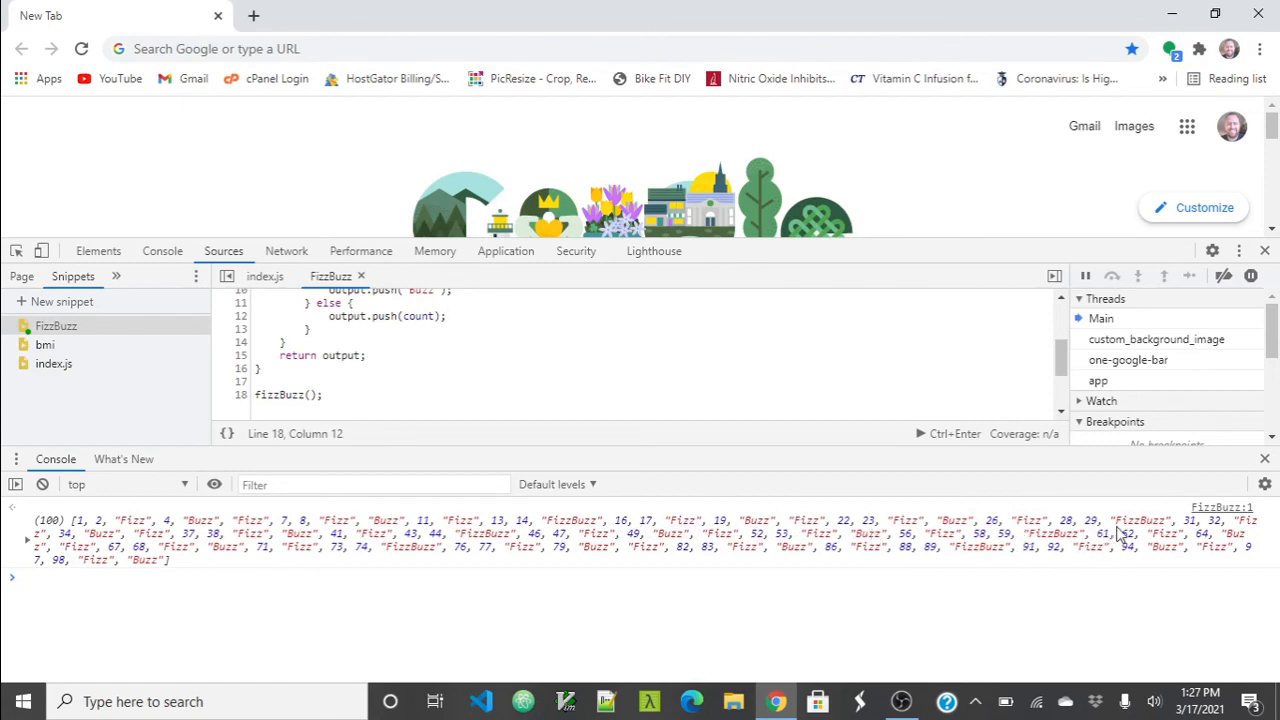
{"action": "mouse_move", "coordinate": [280, 518]}
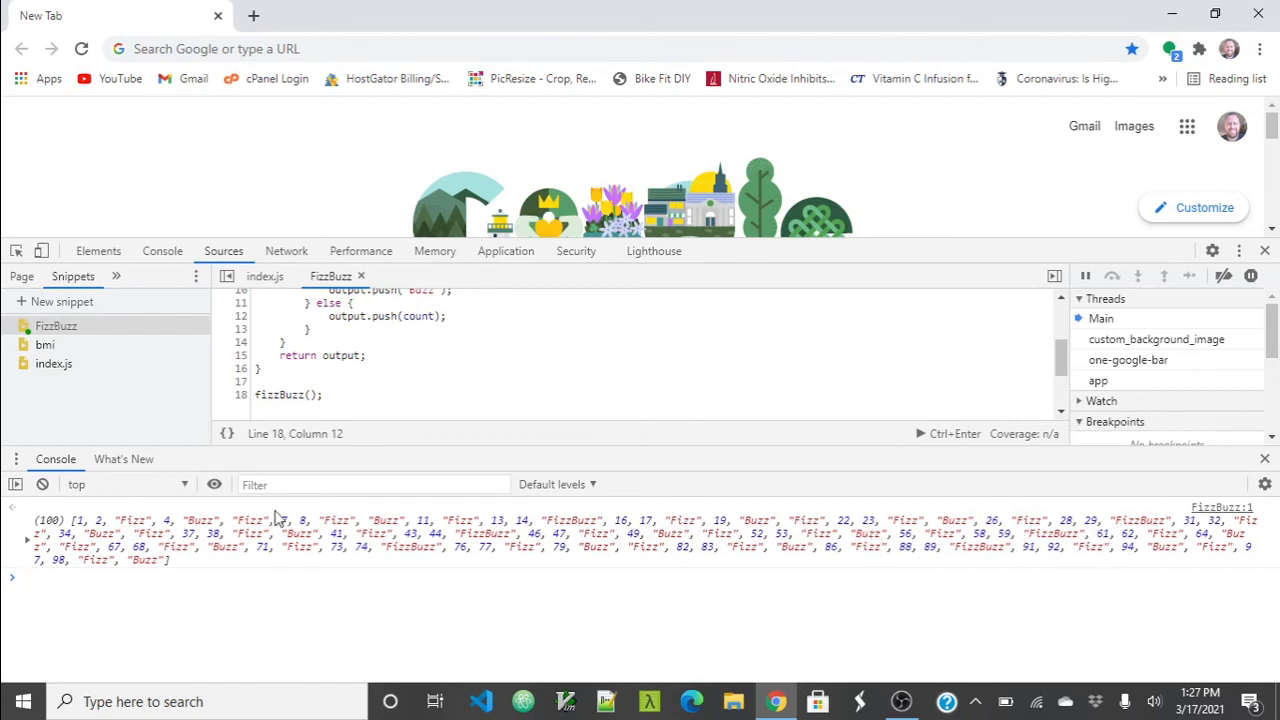